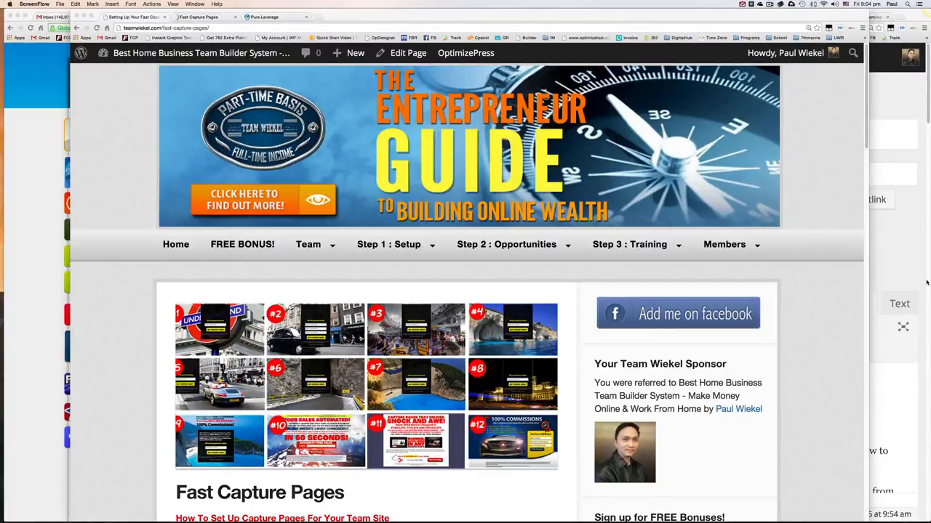
# Step: Scroll the team site home page down to the 'Sign up for FREE Bonuses' sidebar banner
pyautogui.scroll(-3)
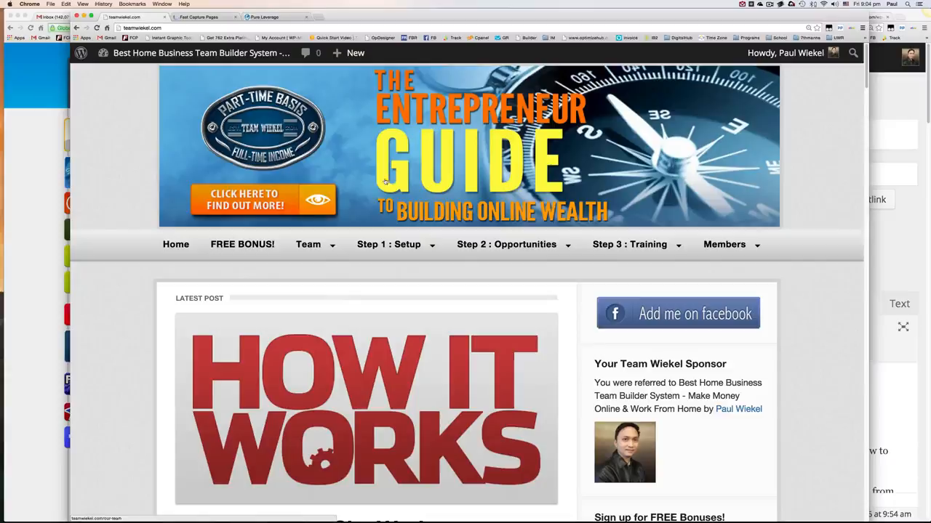
pyautogui.scroll(-3)
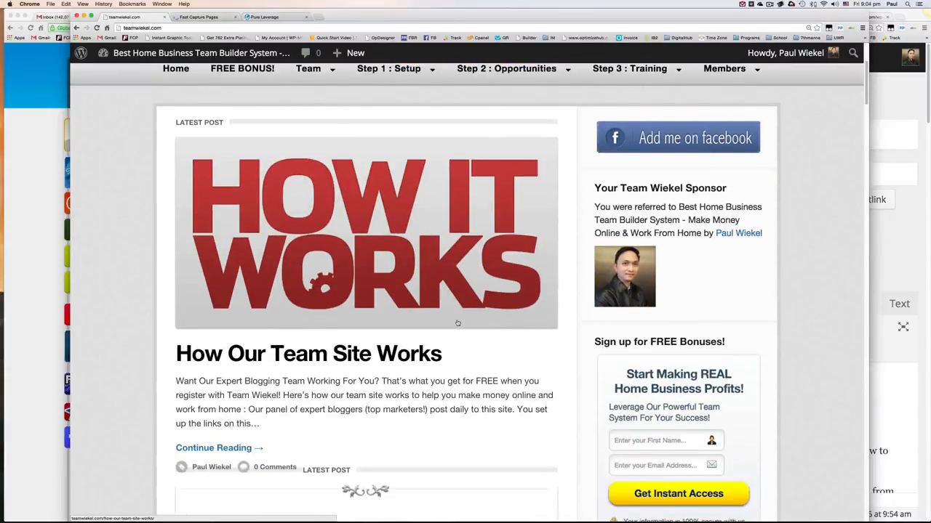
pyautogui.scroll(-3)
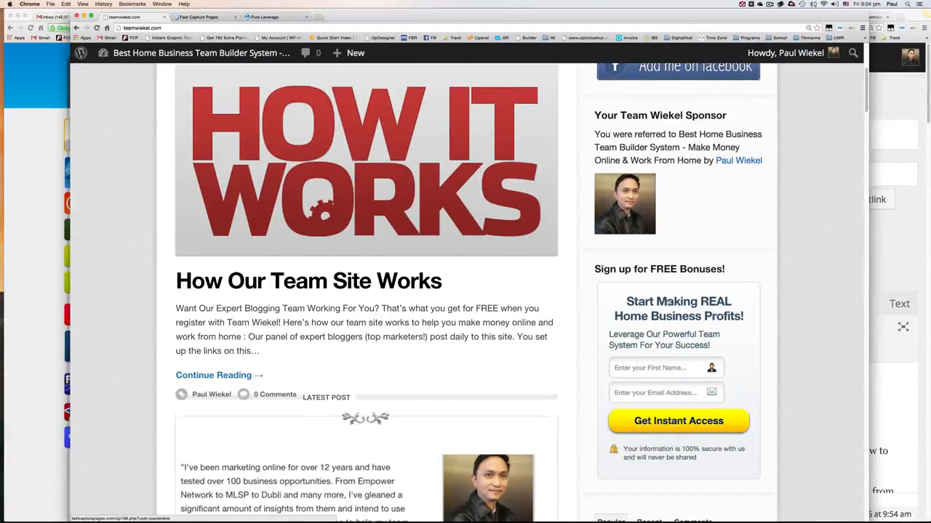
pyautogui.moveTo(733, 358)
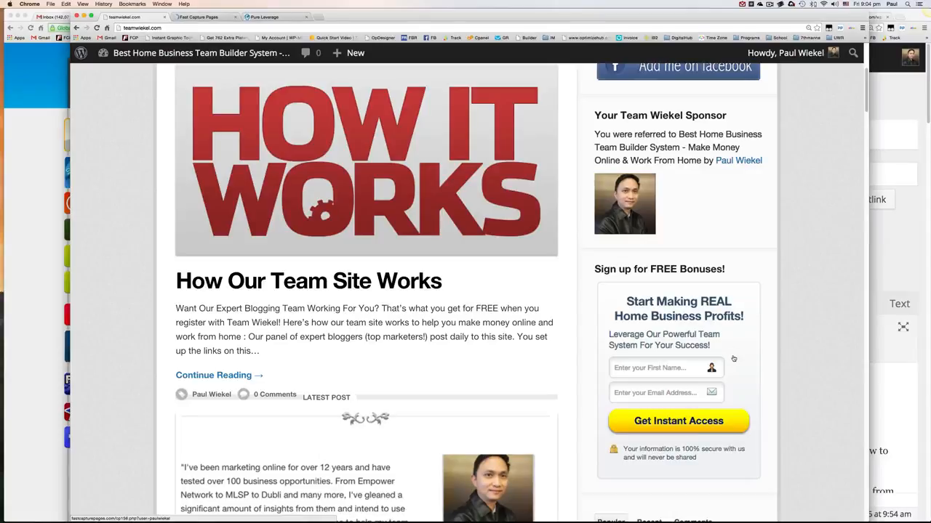
pyautogui.moveTo(733, 367)
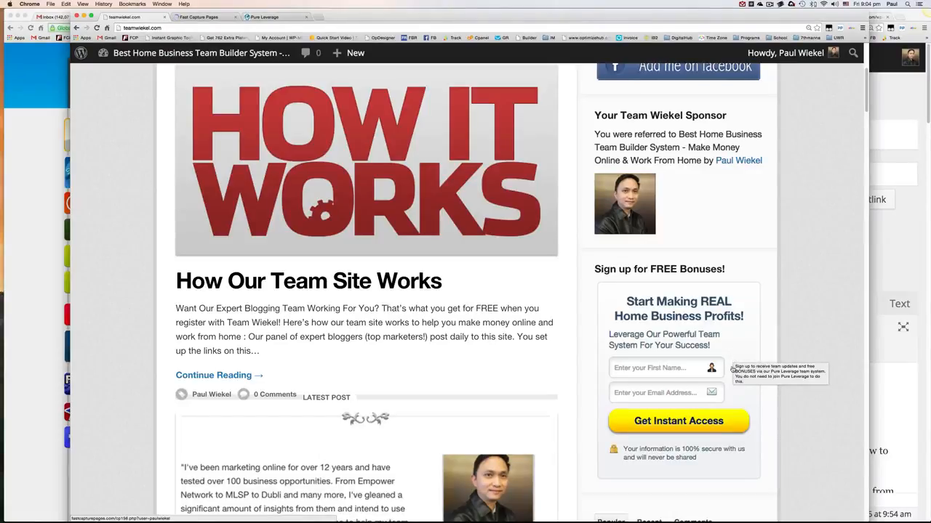
pyautogui.moveTo(685, 372)
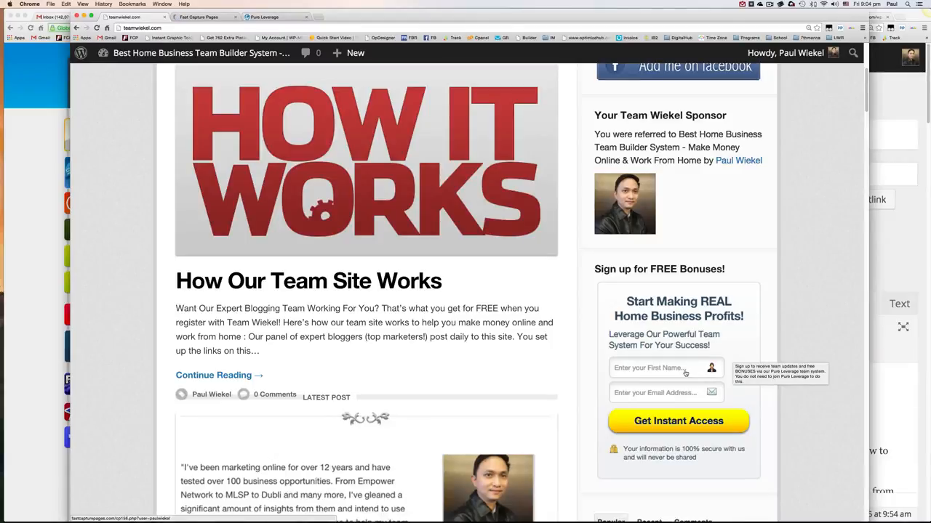
pyautogui.moveTo(675, 291)
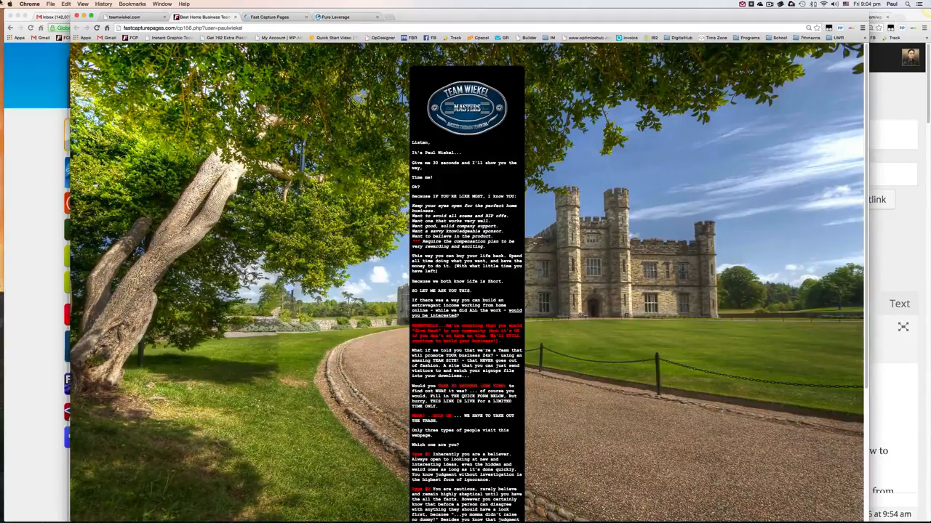
# Step: Review the 'Team Wiekel Masters' castle squeeze page in its tab and scroll through it
pyautogui.click(83, 3)
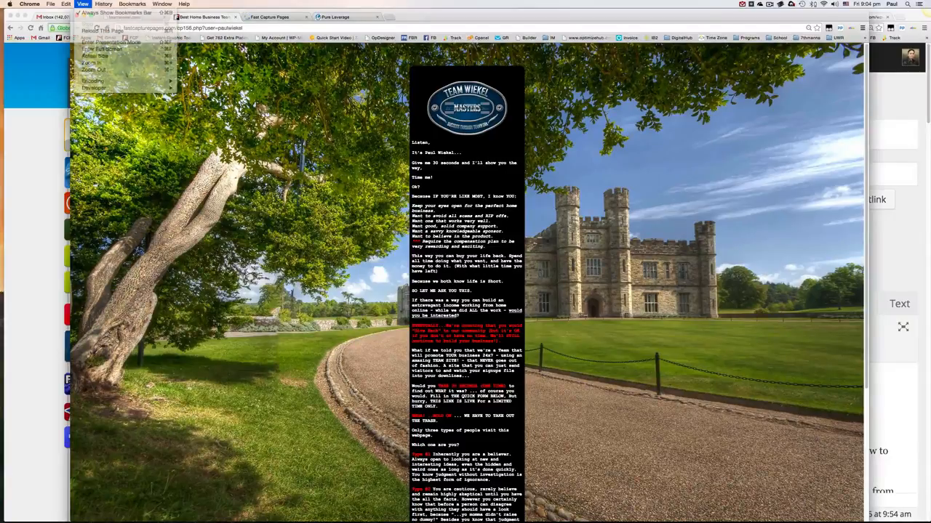
pyautogui.click(93, 64)
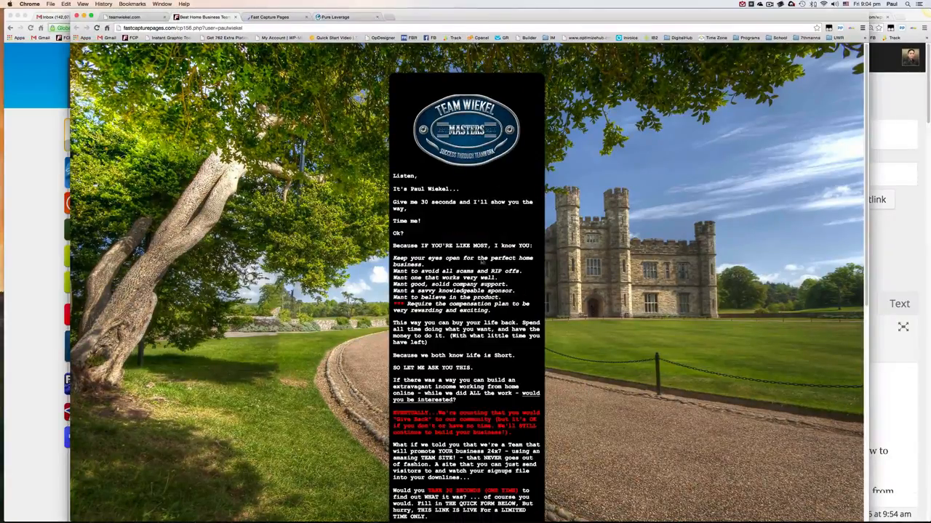
pyautogui.scroll(-3)
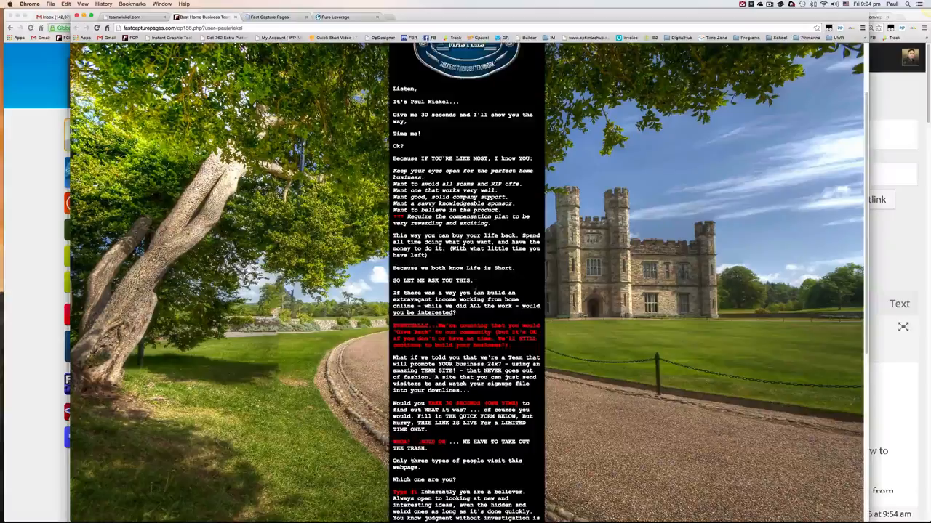
pyautogui.scroll(-3)
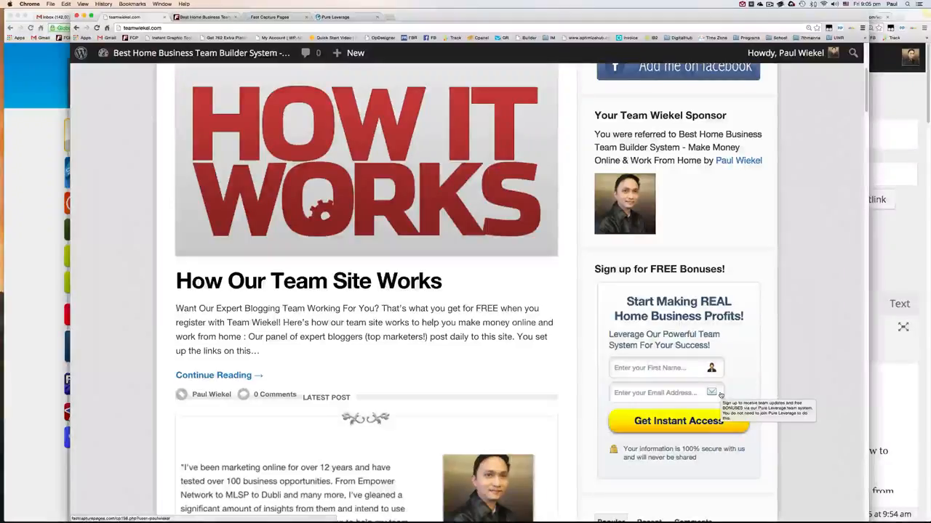
pyautogui.moveTo(509, 360)
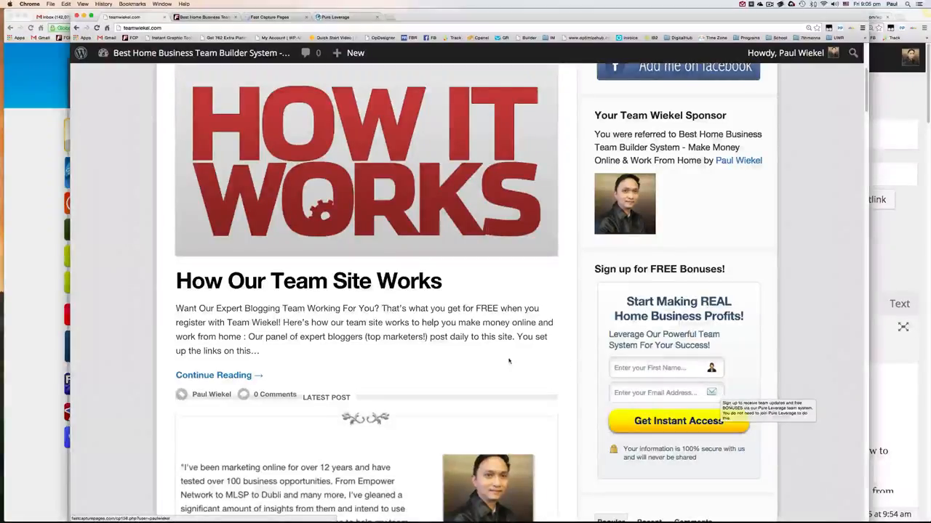
# Step: Scroll back to the top of the home page to reach the Step 1: Setup menu
pyautogui.scroll(3)
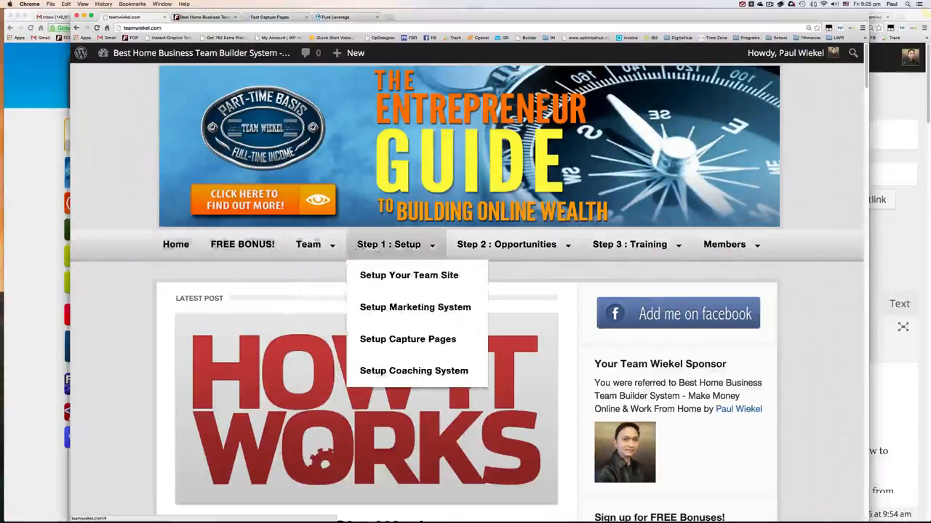
pyautogui.moveTo(398, 287)
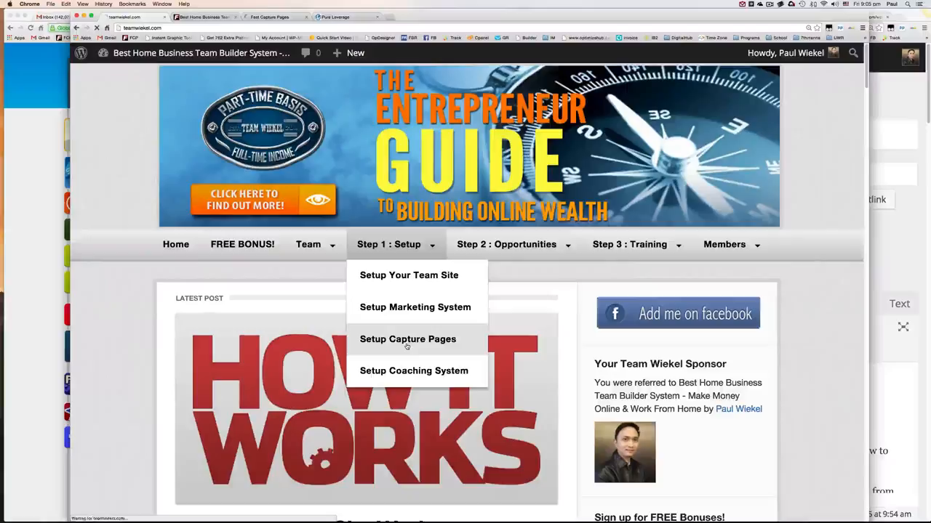
# Step: Open the Fast Capture Pages setup guide and read its first steps on creating a capture page
pyautogui.click(408, 339)
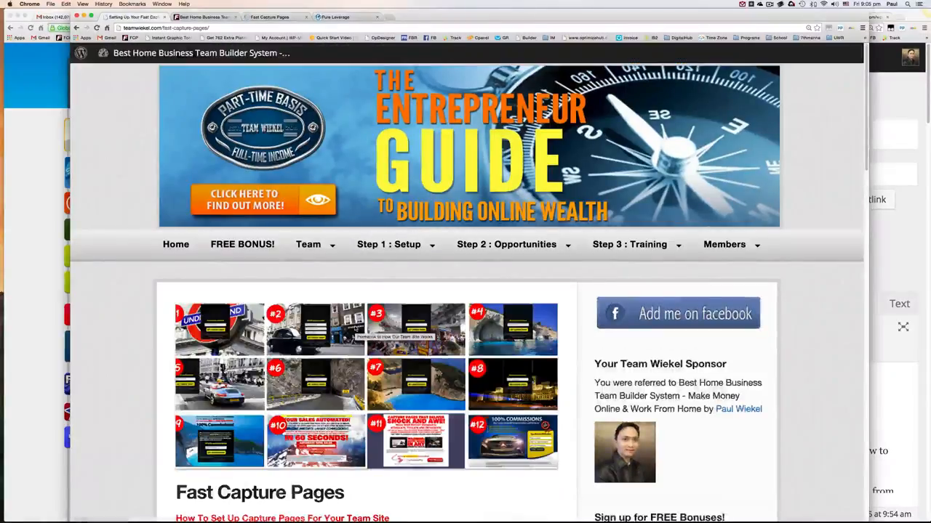
pyautogui.scroll(-3)
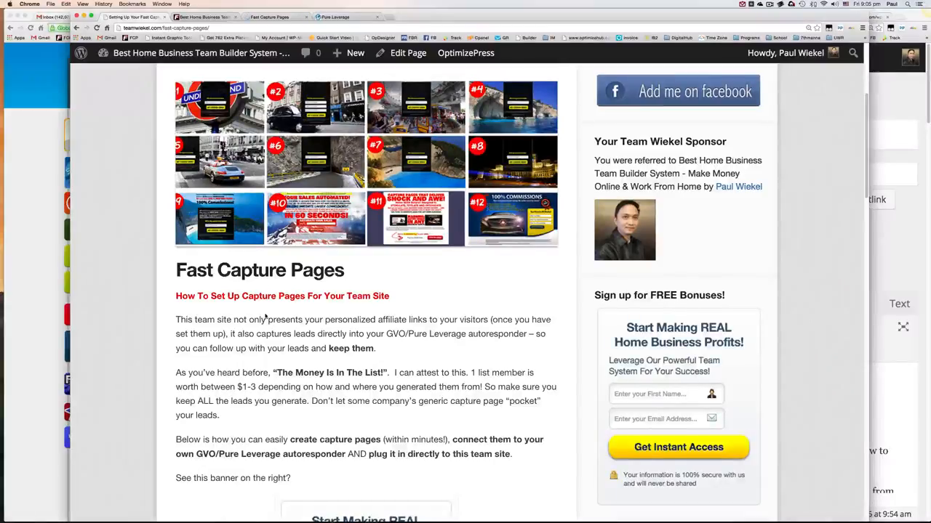
pyautogui.scroll(-3)
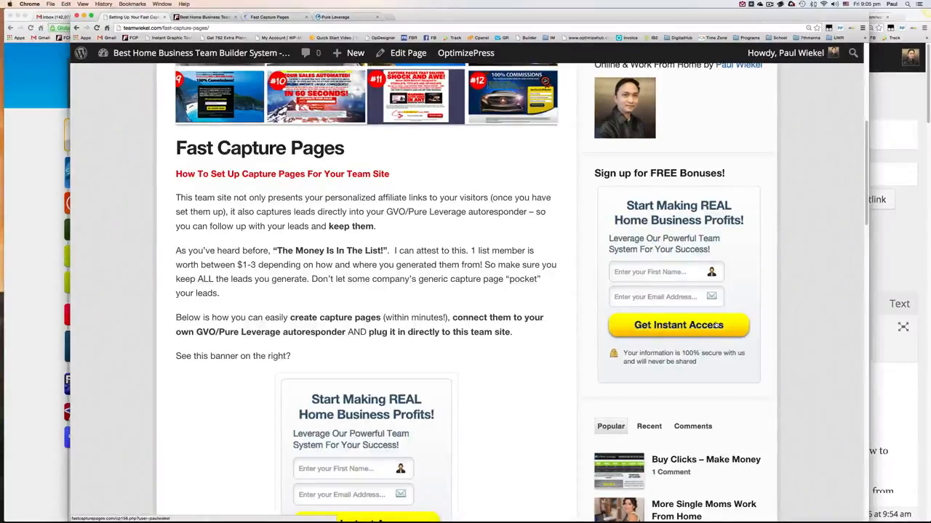
pyautogui.moveTo(678, 326)
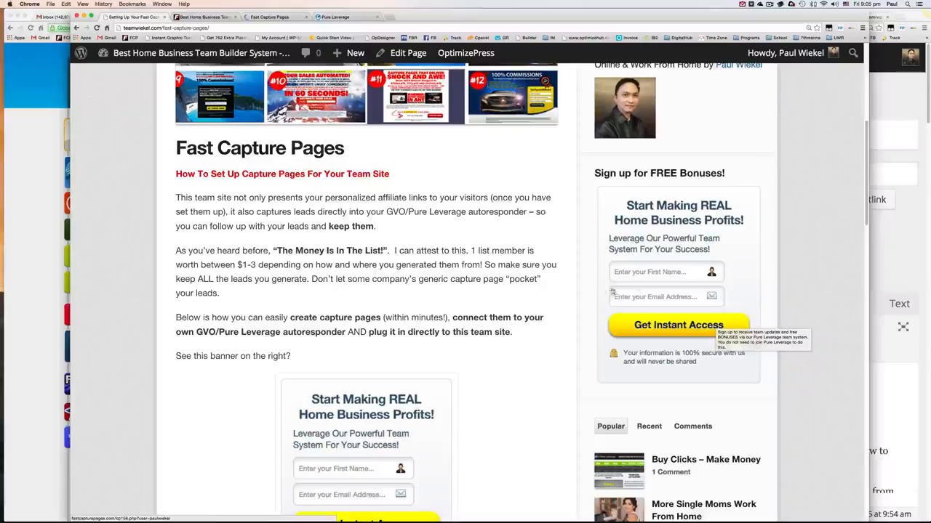
pyautogui.moveTo(529, 311)
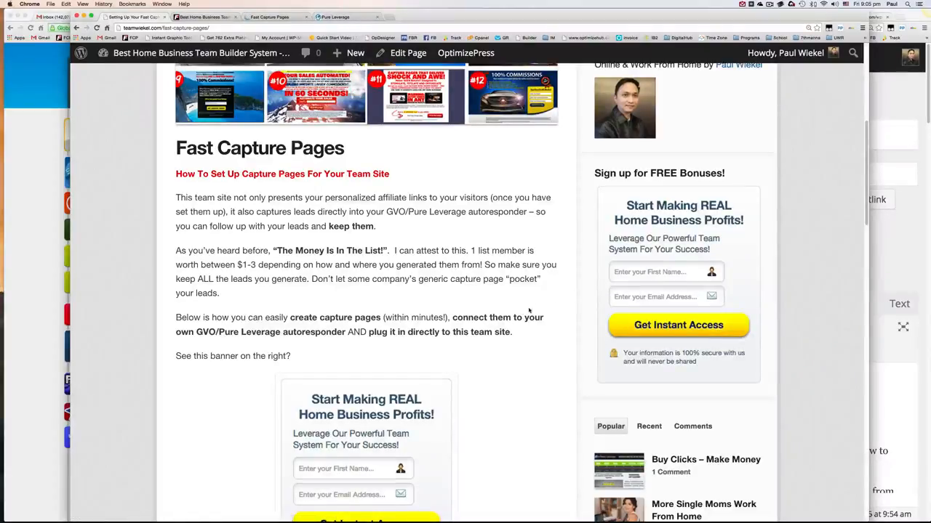
pyautogui.scroll(-3)
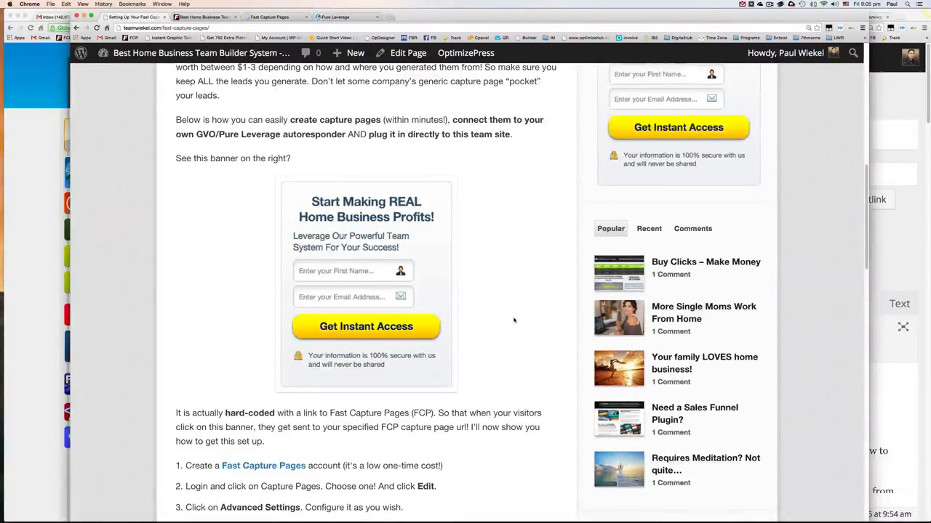
pyautogui.scroll(-3)
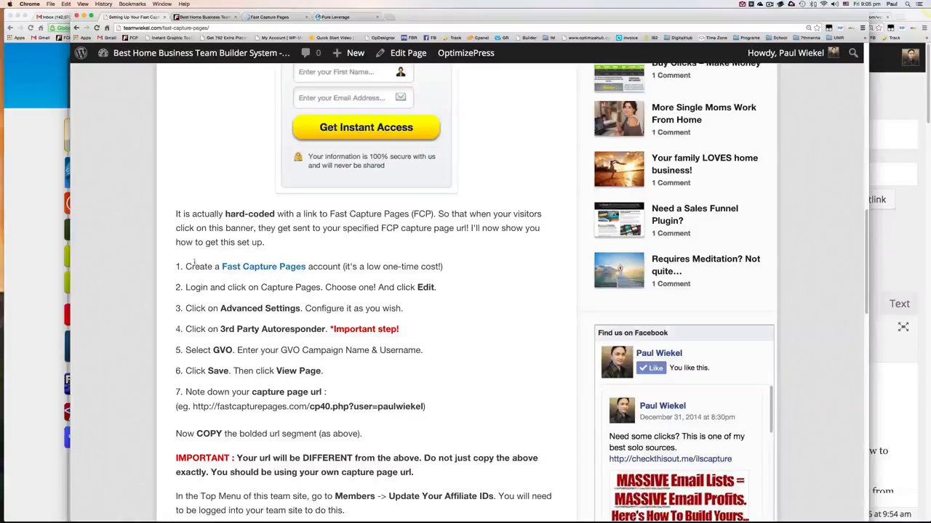
pyautogui.moveTo(263, 266)
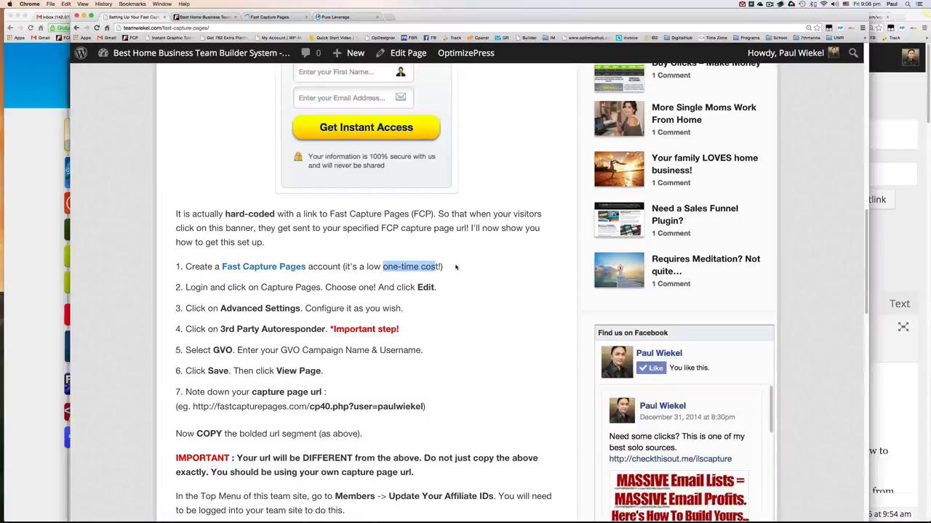
pyautogui.scroll(3)
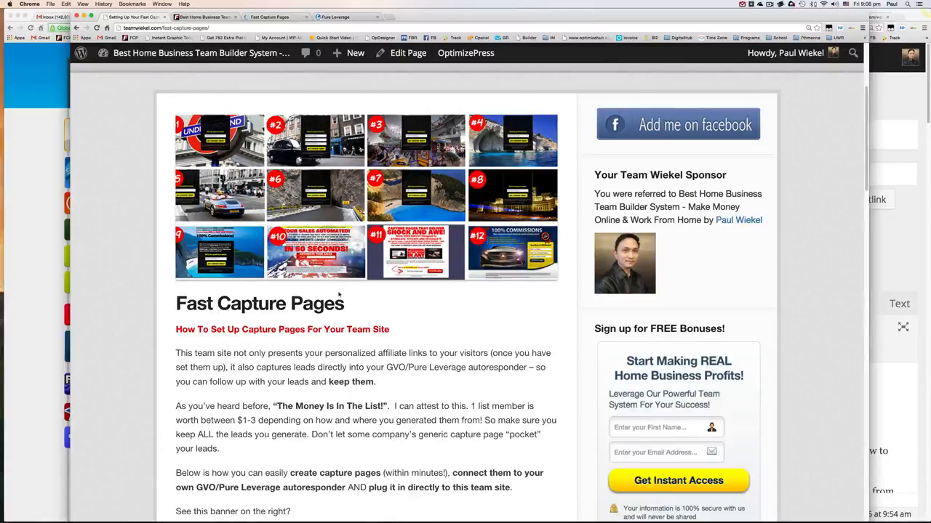
# Step: Read the remaining steps on linking the capture page to the team site, then return to the top
pyautogui.scroll(-3)
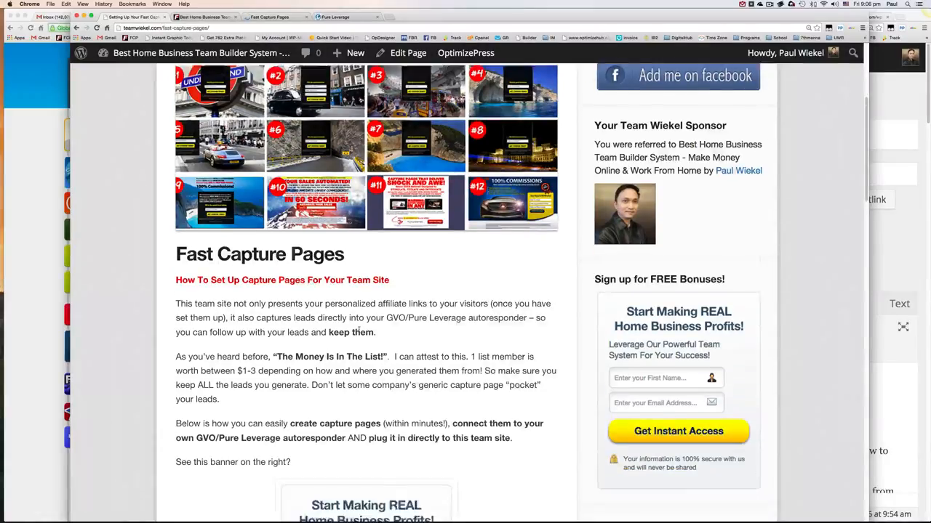
pyautogui.scroll(-3)
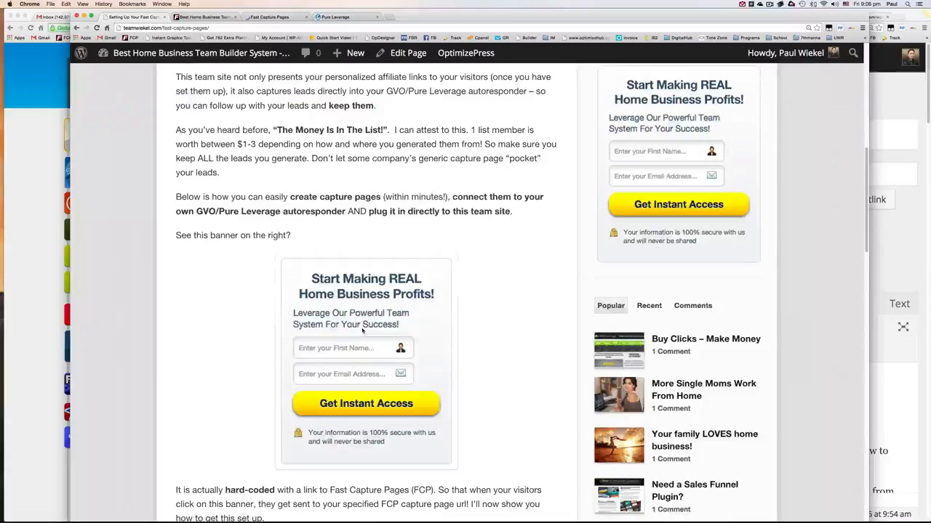
pyautogui.scroll(-3)
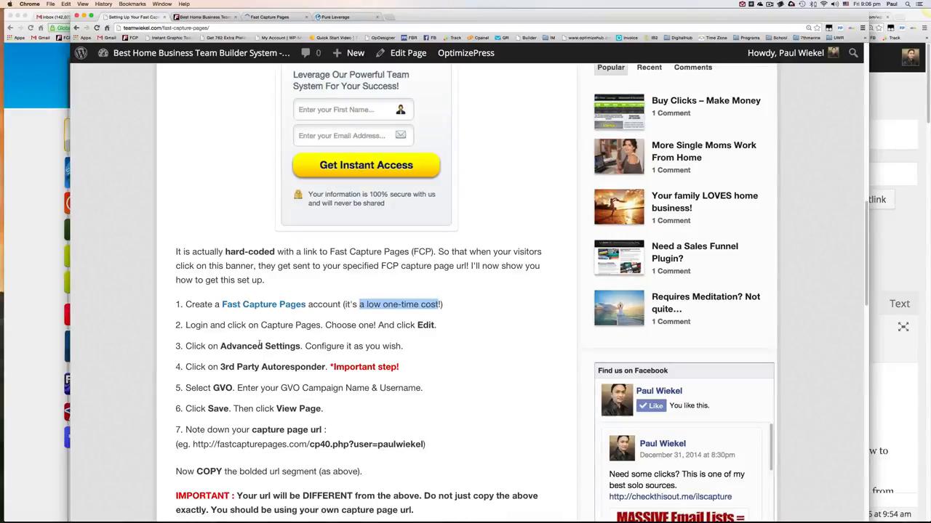
pyautogui.scroll(-3)
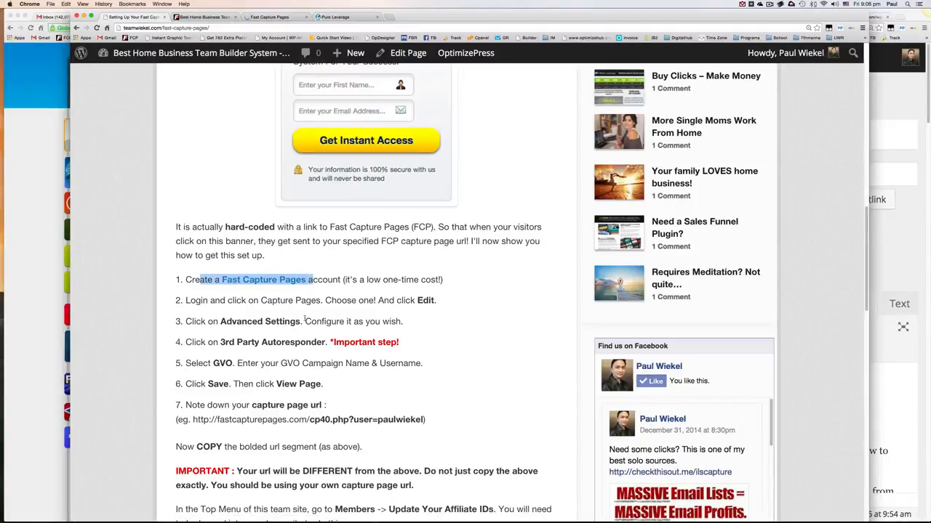
pyautogui.scroll(-3)
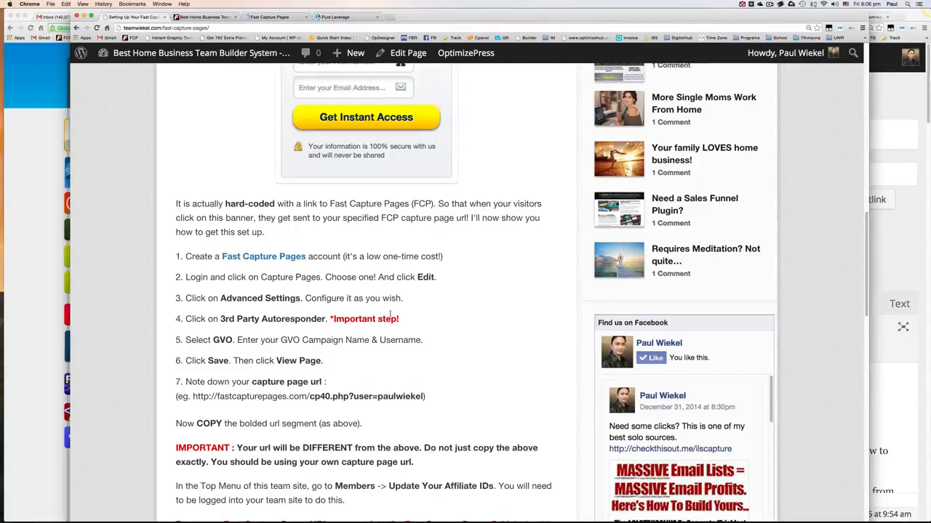
pyautogui.scroll(3)
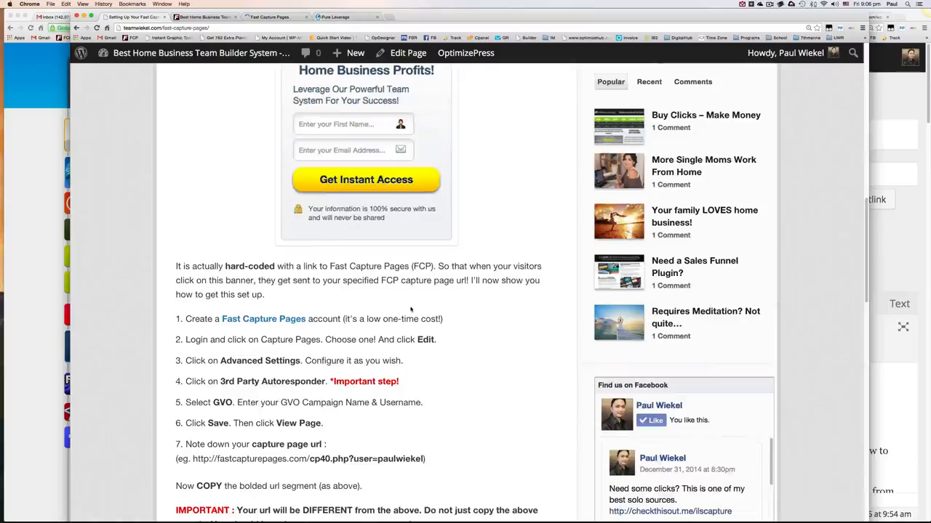
pyautogui.scroll(3)
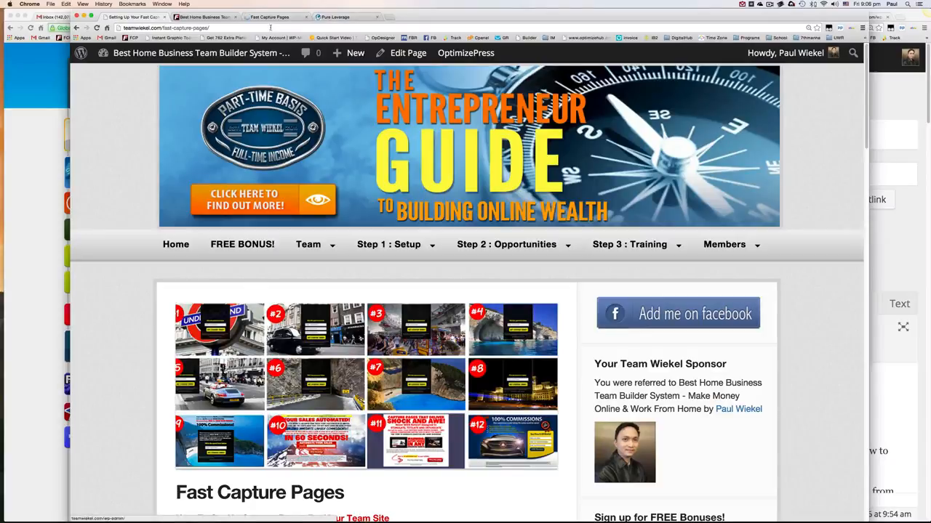
# Step: View the Fast Capture Pages sales site's 68 capture pages offer down to its Order Here section
pyautogui.click(269, 17)
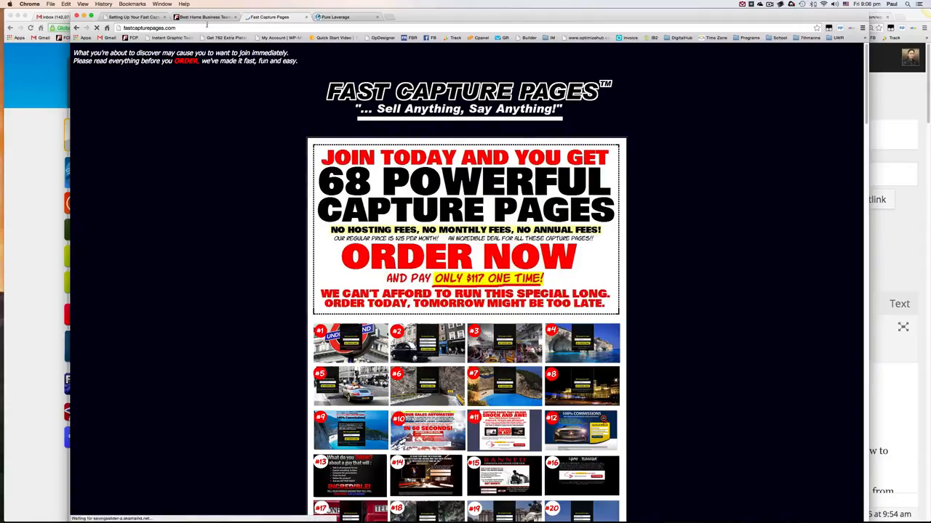
pyautogui.click(207, 17)
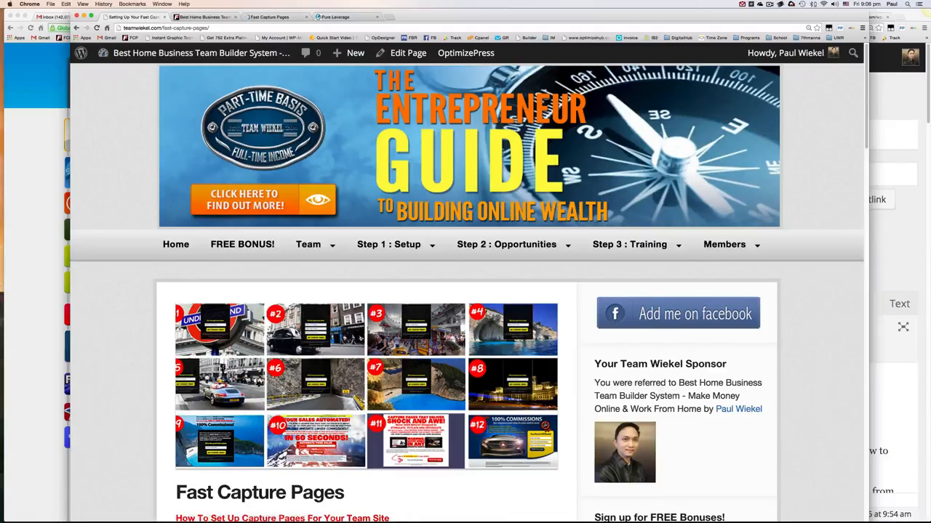
pyautogui.scroll(-3)
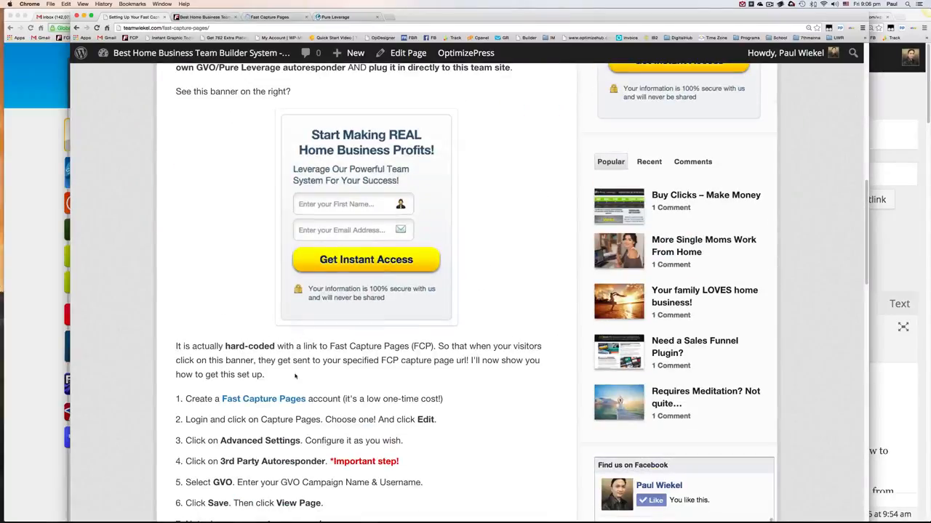
pyautogui.moveTo(263, 399)
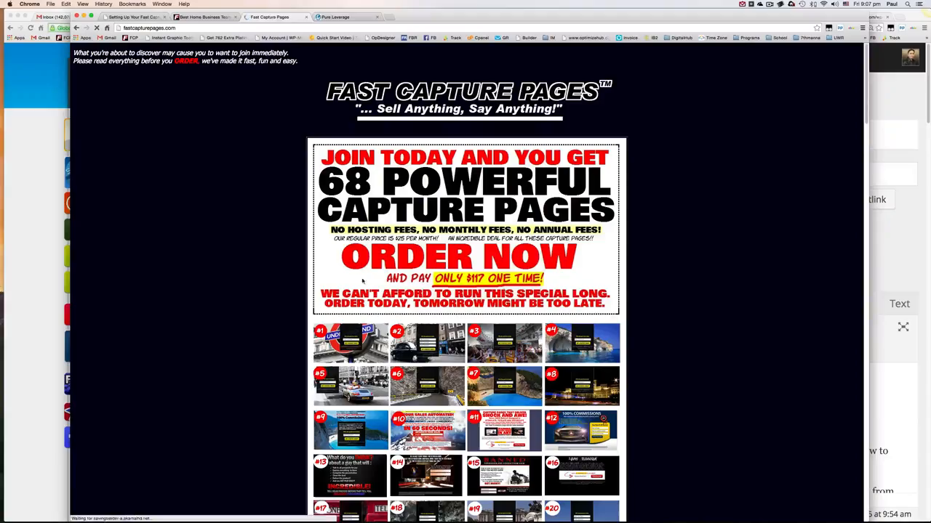
pyautogui.scroll(-3)
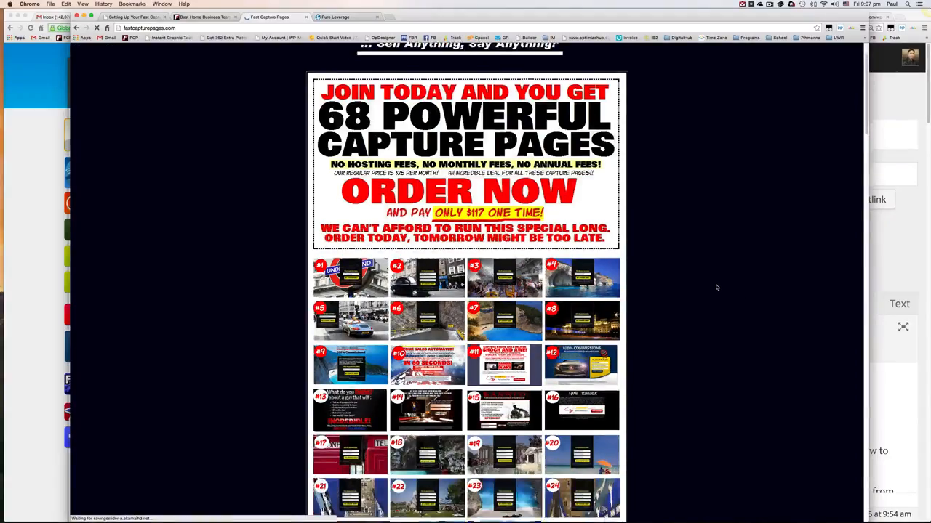
pyautogui.scroll(-3)
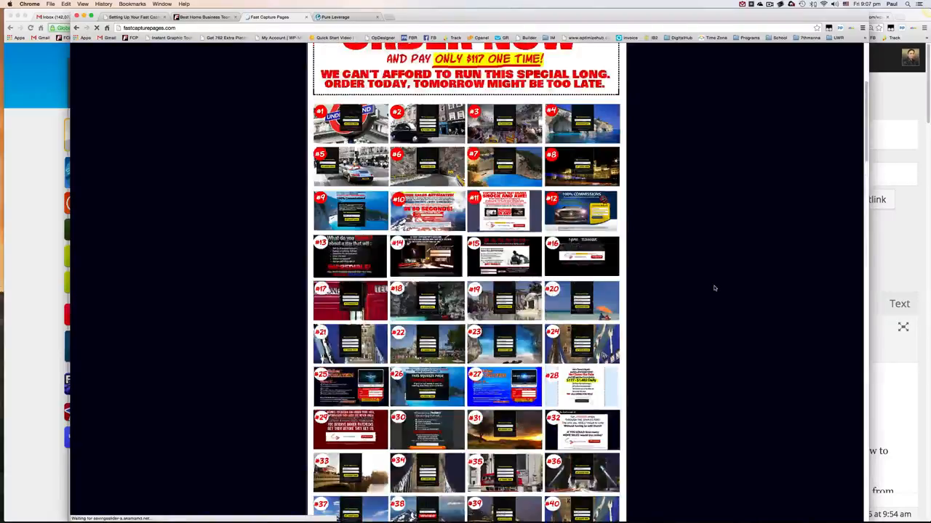
pyautogui.scroll(-3)
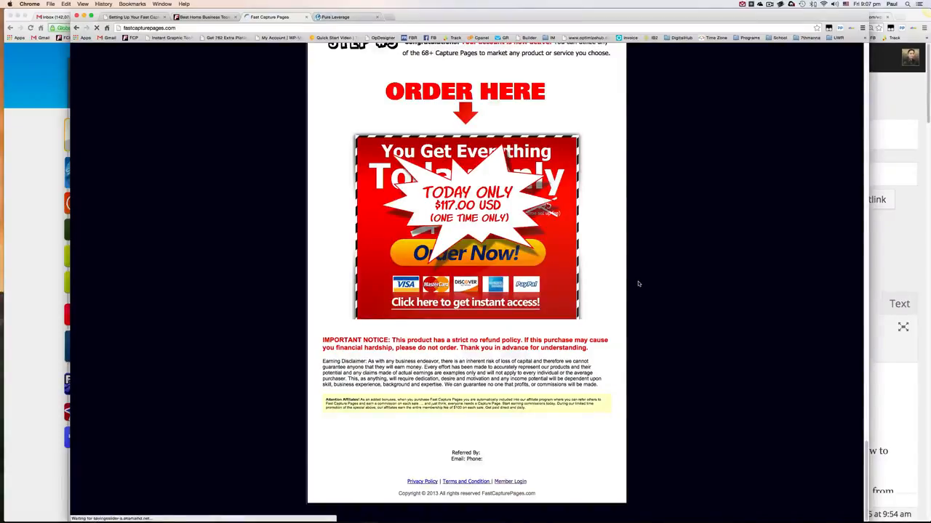
pyautogui.scroll(3)
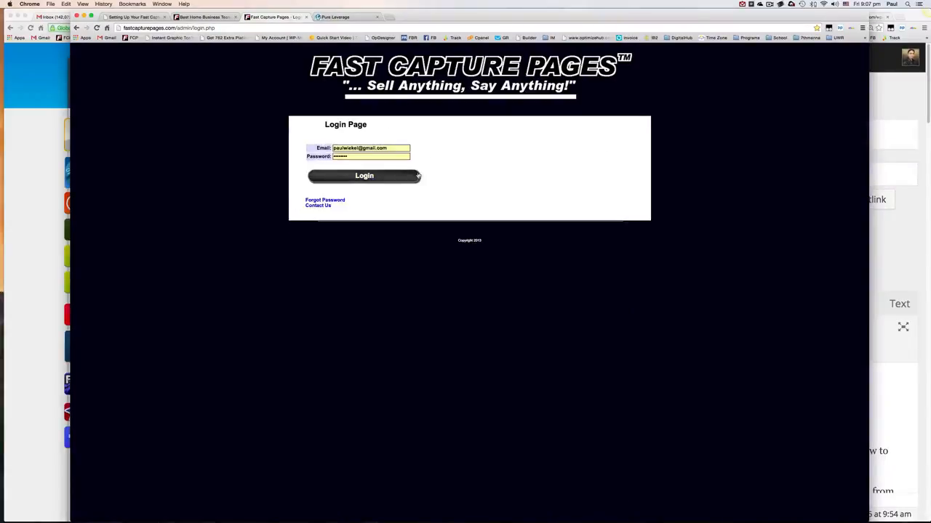
# Step: Log in to the Fast Capture Pages member account and open the Pages template gallery
pyautogui.click(364, 174)
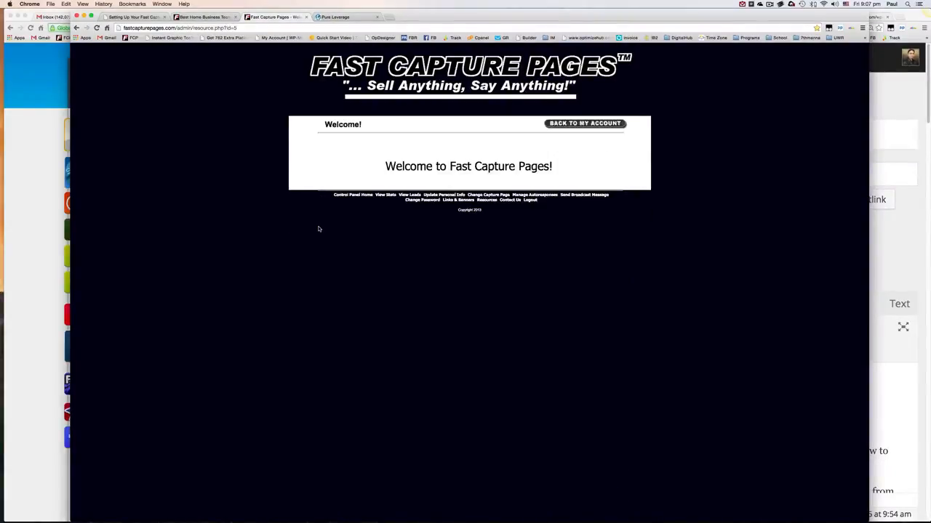
pyautogui.moveTo(366, 291)
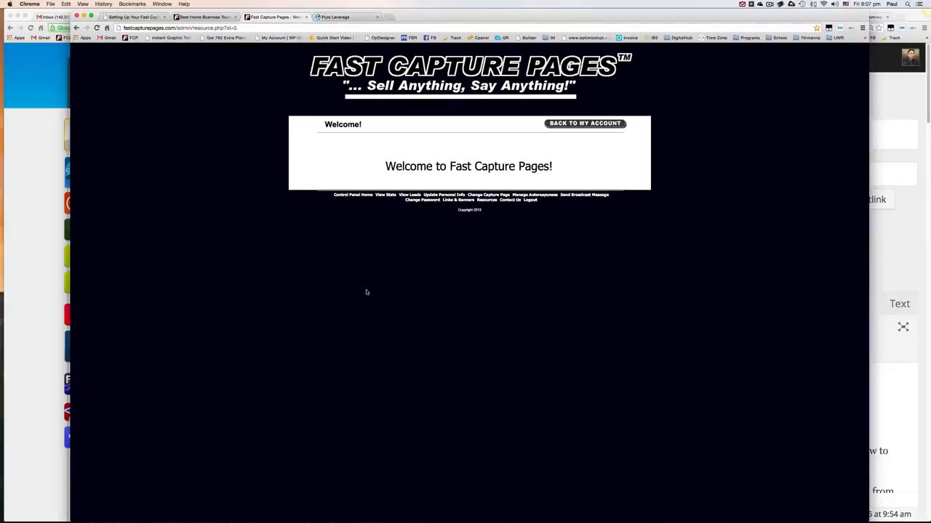
pyautogui.moveTo(536, 243)
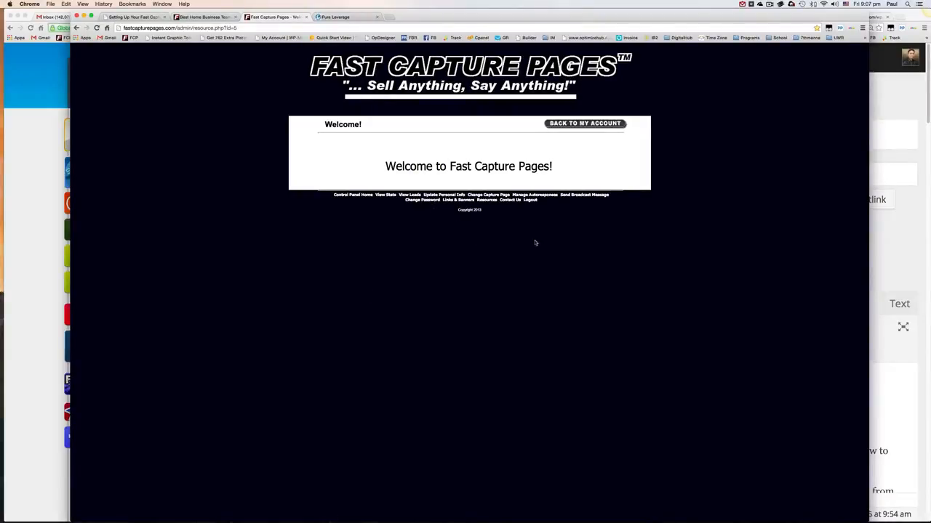
pyautogui.click(585, 122)
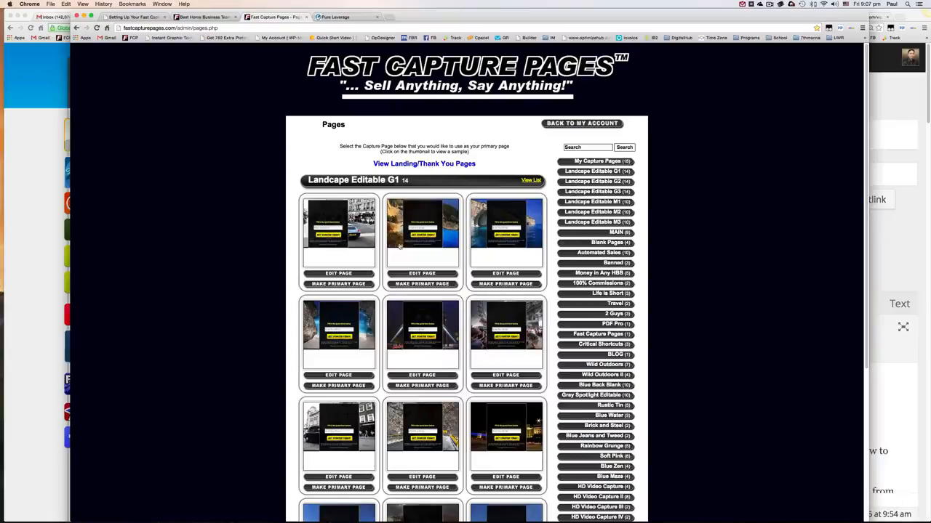
# Step: Browse the Landscape Editable G1 capture page gallery toward the Castle category
pyautogui.scroll(-3)
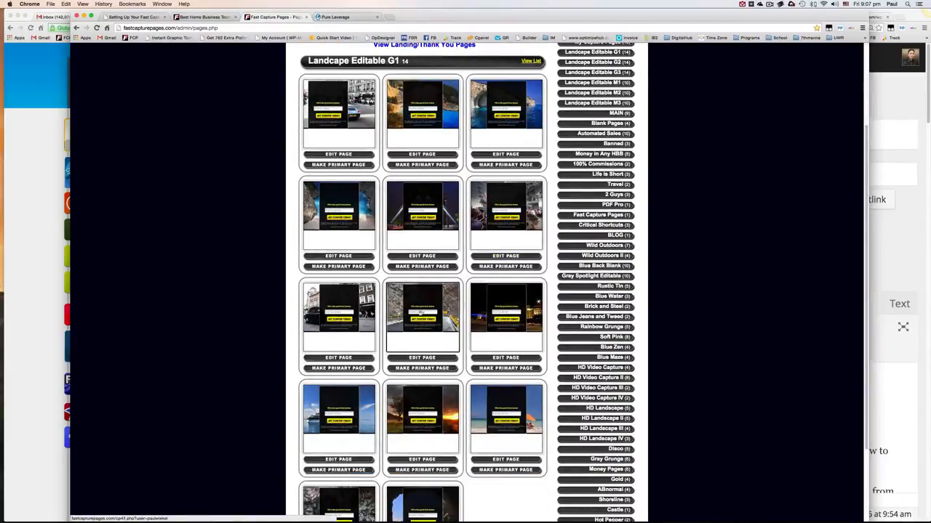
pyautogui.scroll(-3)
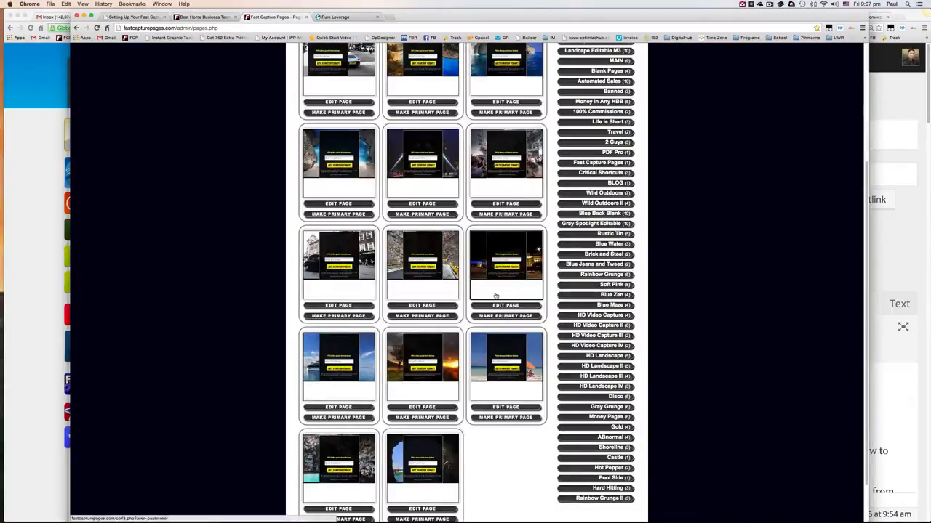
pyautogui.scroll(3)
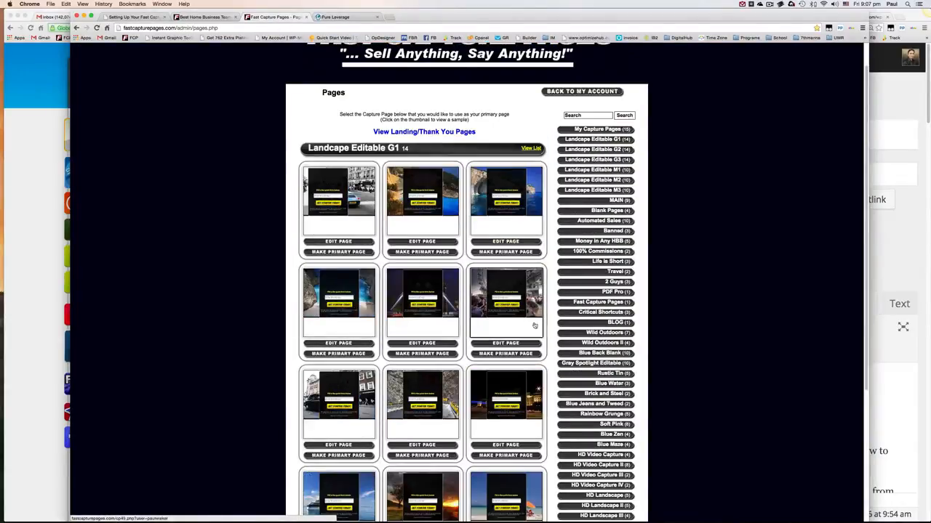
pyautogui.scroll(-3)
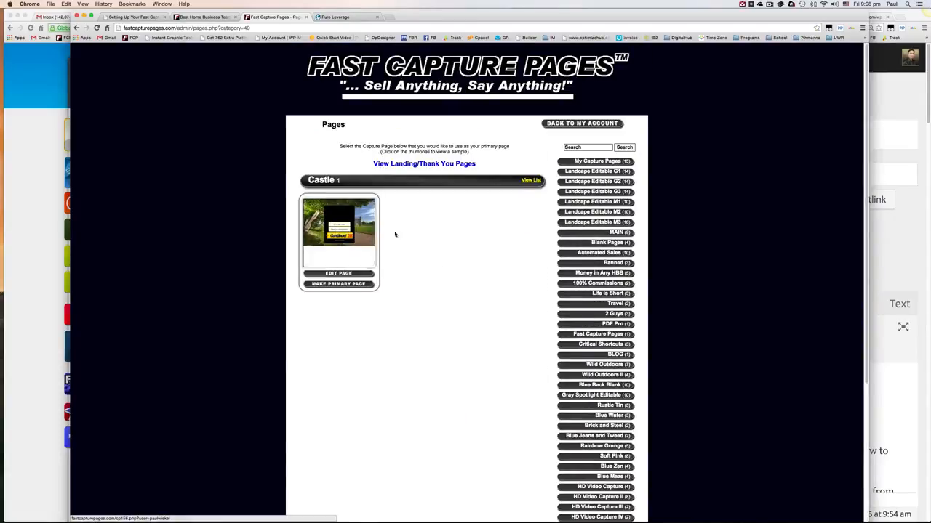
pyautogui.click(338, 230)
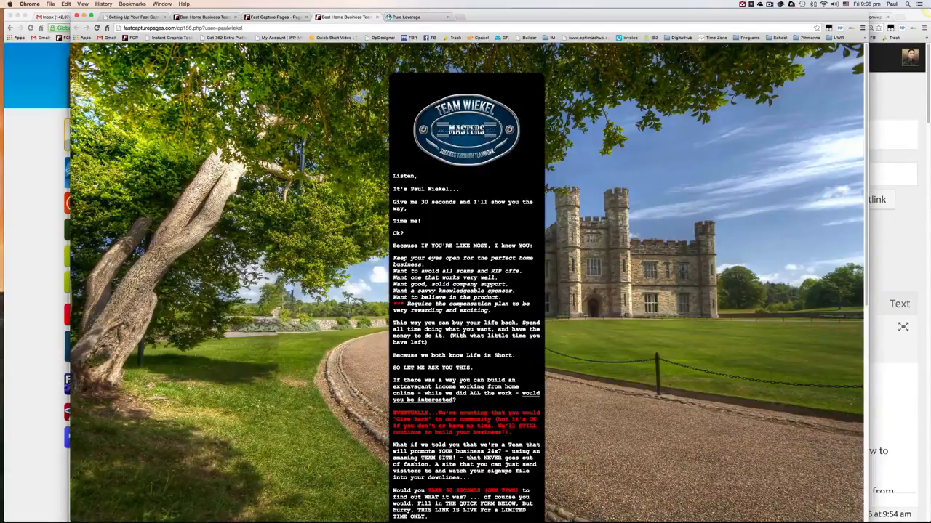
pyautogui.scroll(-3)
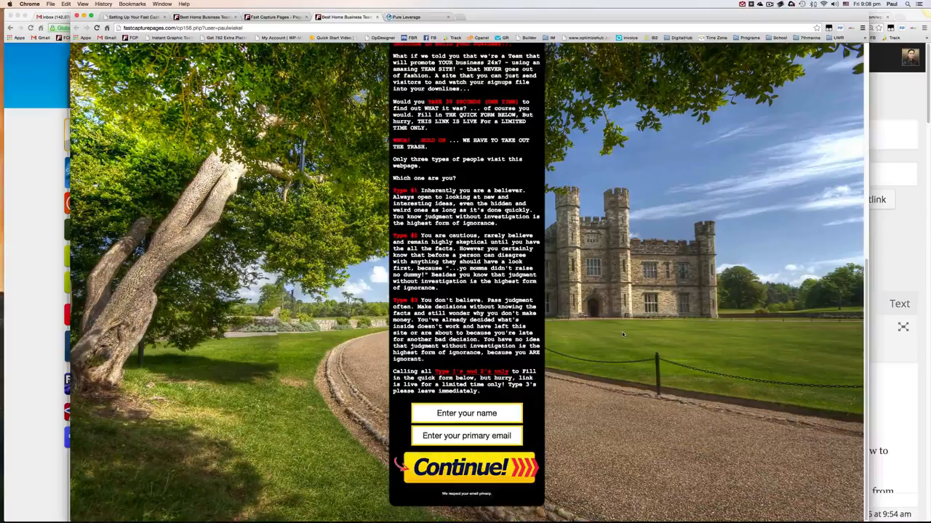
pyautogui.scroll(3)
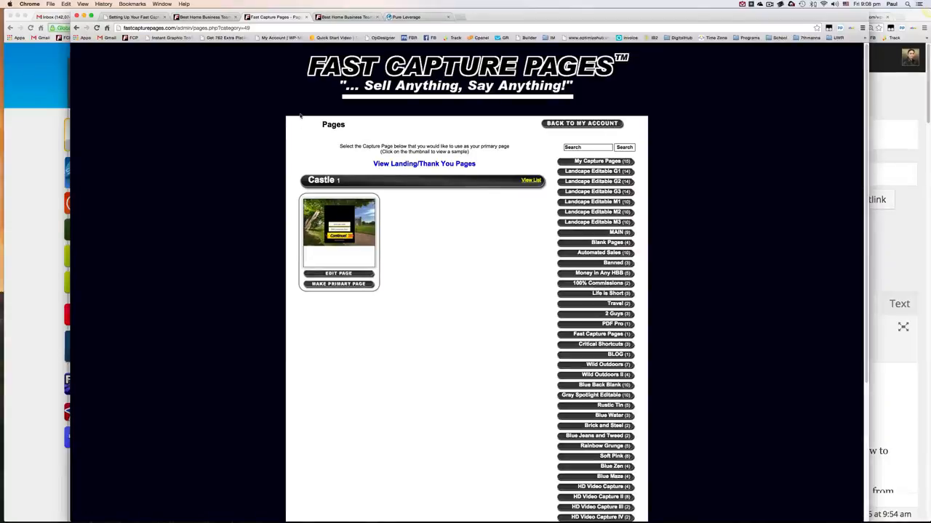
pyautogui.moveTo(337, 274)
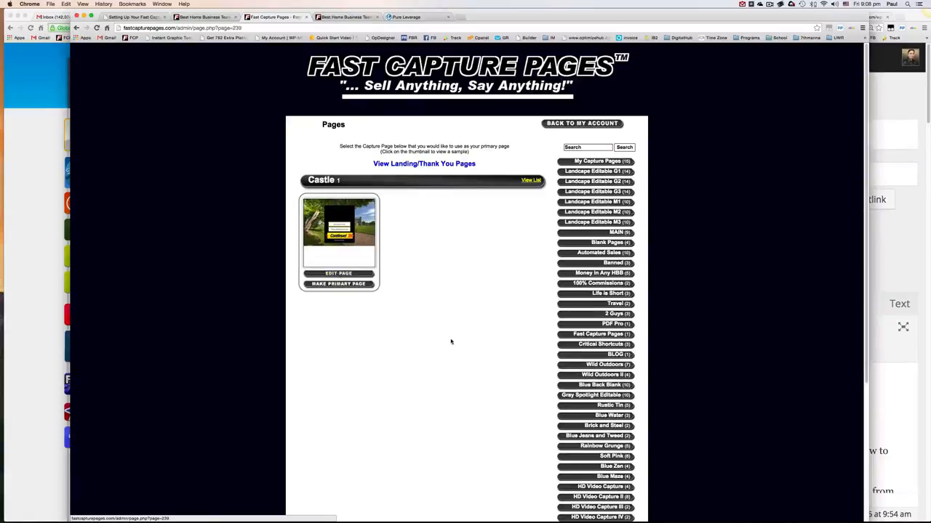
# Step: Open the Castle page 'Best Home Business Team Builder System' for editing and show its advanced settings
pyautogui.click(337, 273)
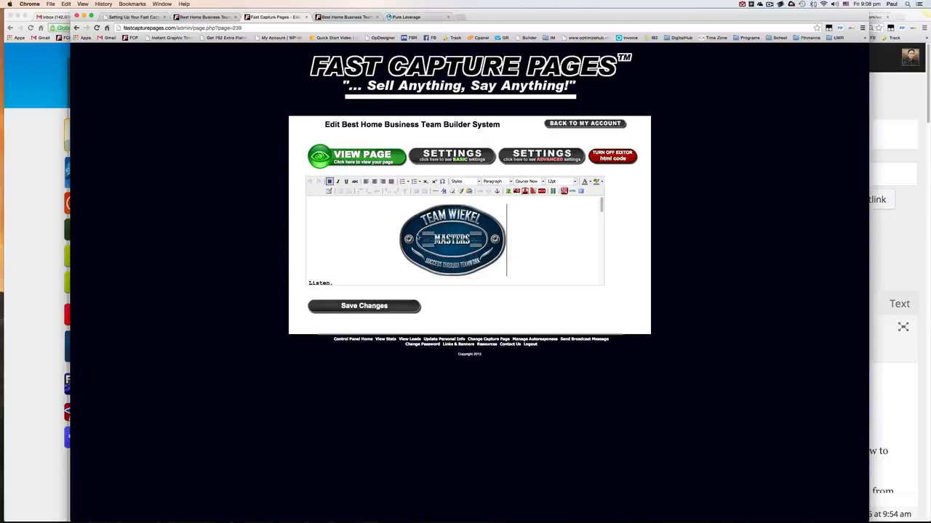
pyautogui.scroll(-3)
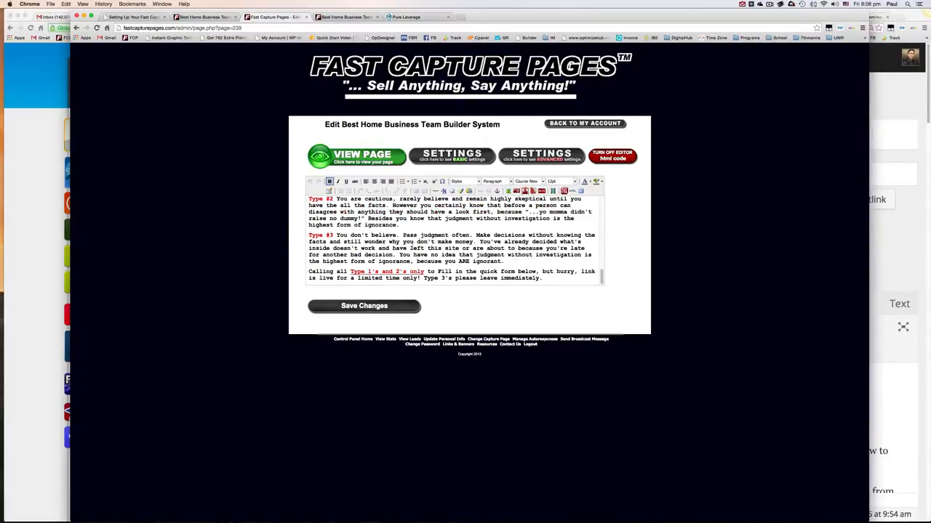
pyautogui.click(585, 122)
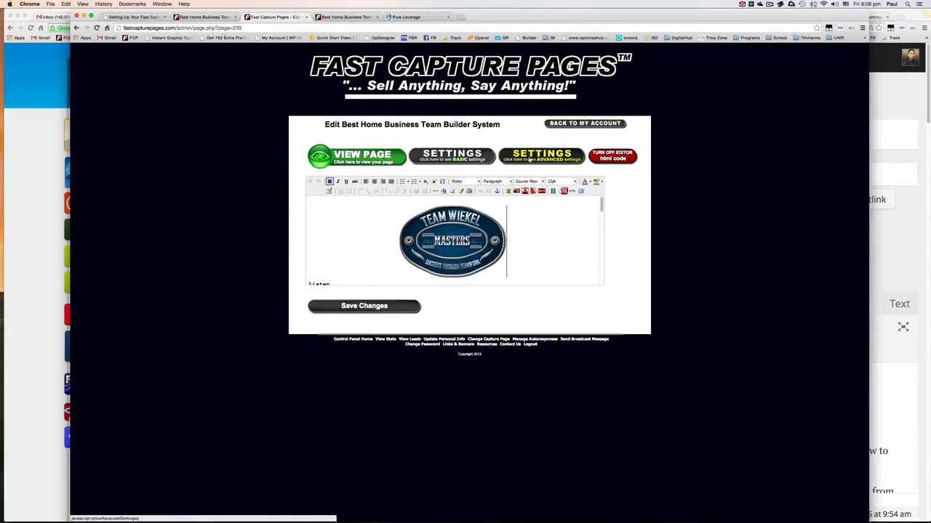
pyautogui.click(541, 155)
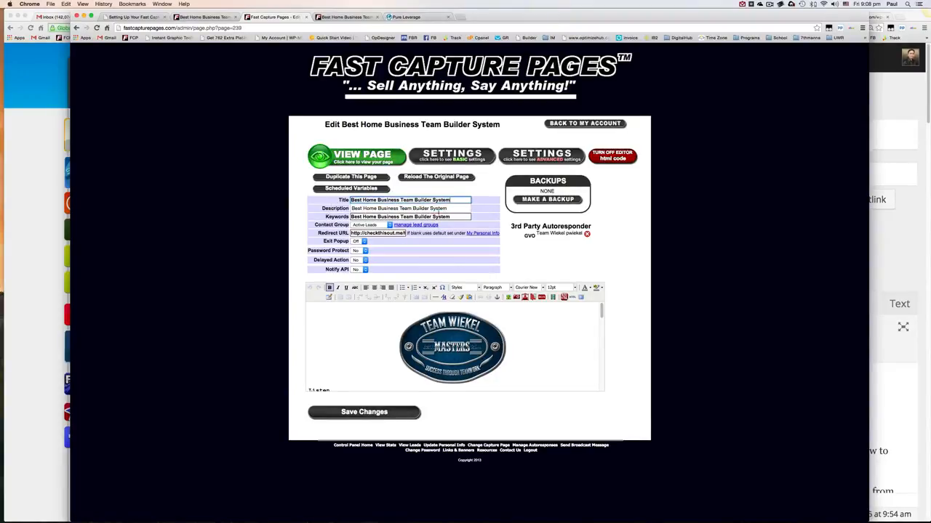
# Step: Remove the existing Team Wiekel third-party autoresponder from the Castle page and return to advanced settings
pyautogui.tripleClick(410, 209)
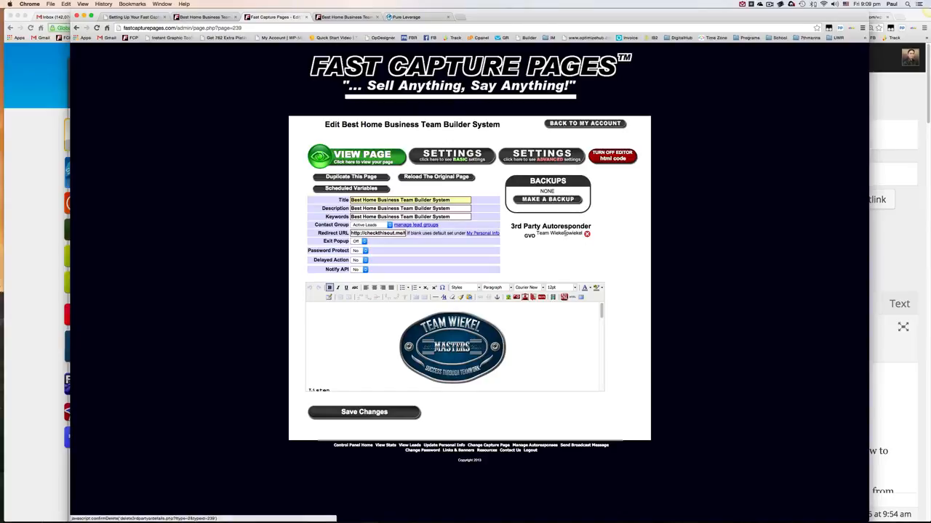
pyautogui.click(588, 234)
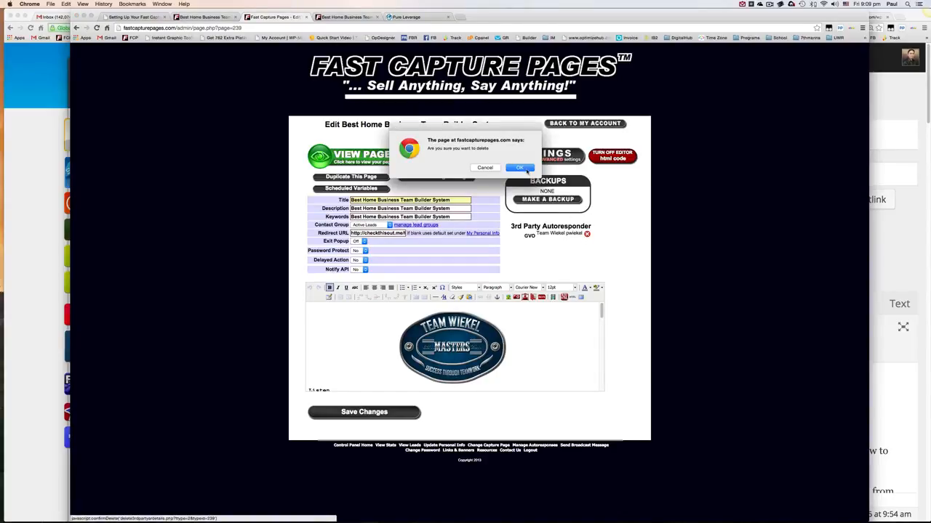
pyautogui.click(519, 167)
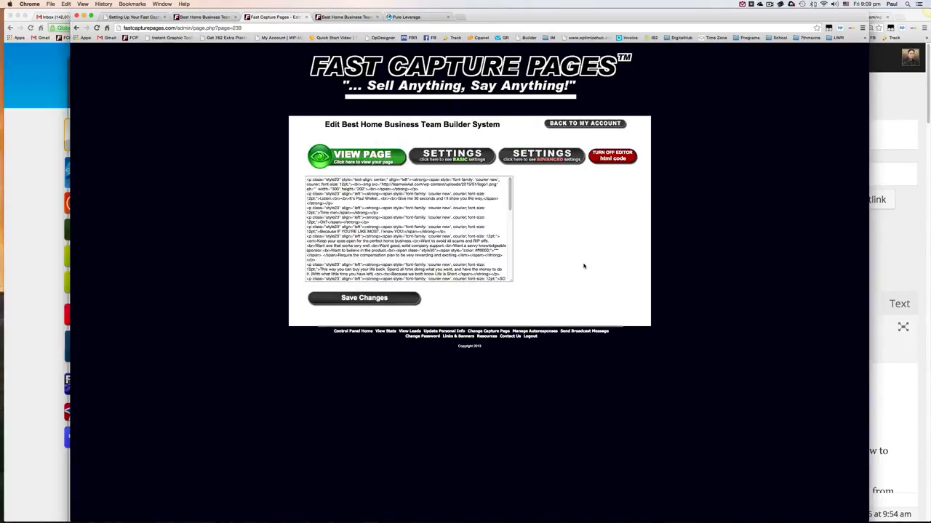
pyautogui.click(541, 157)
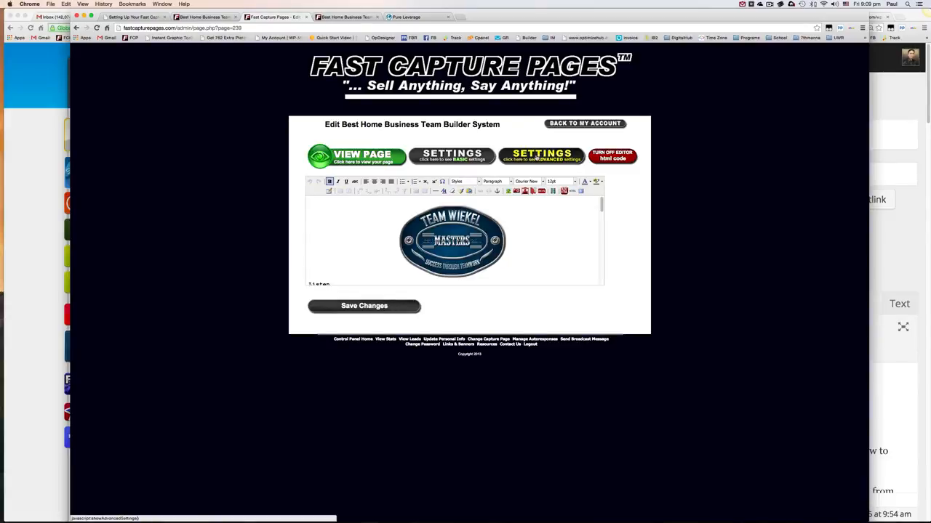
pyautogui.click(541, 155)
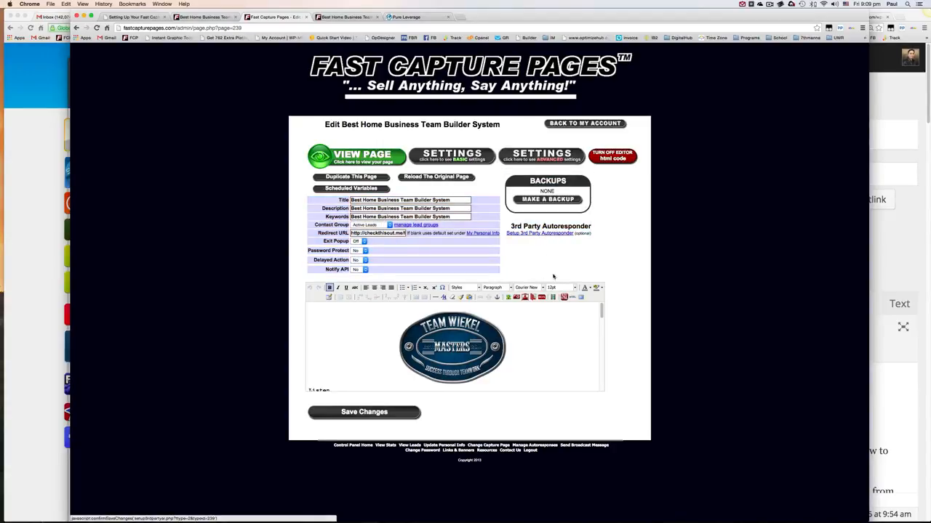
# Step: Choose GVO as the page's third-party autoresponder
pyautogui.click(538, 233)
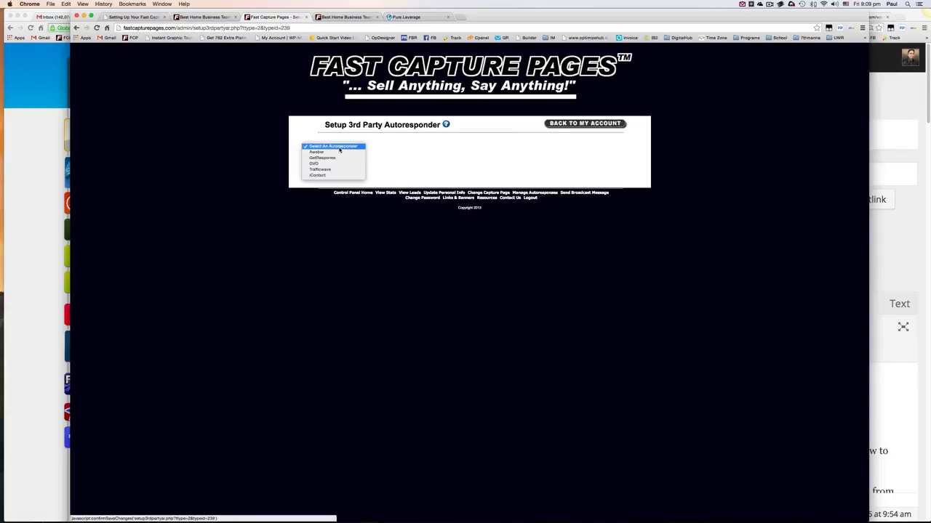
pyautogui.click(314, 163)
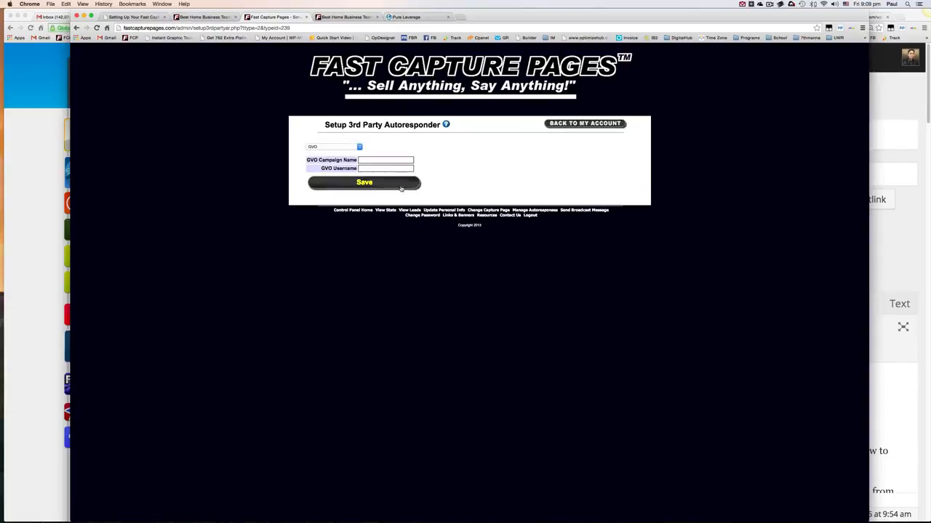
pyautogui.click(333, 145)
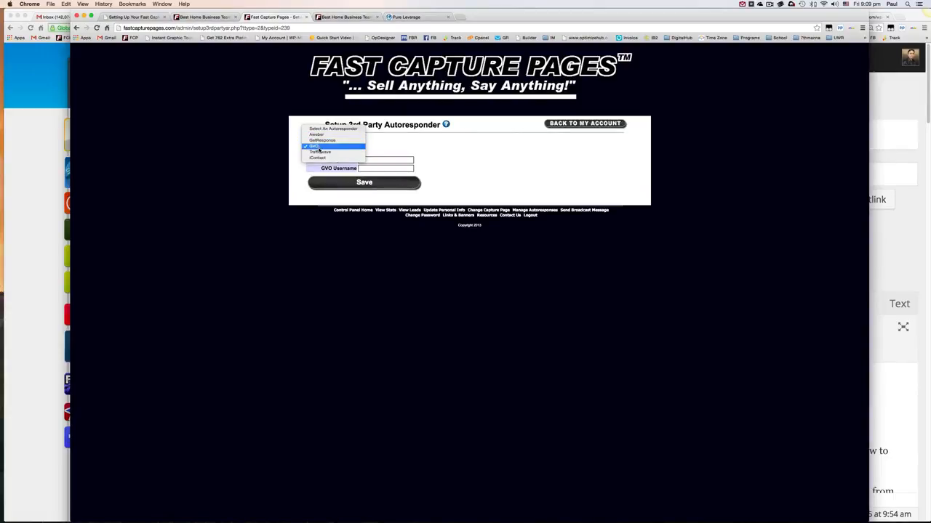
pyautogui.moveTo(323, 140)
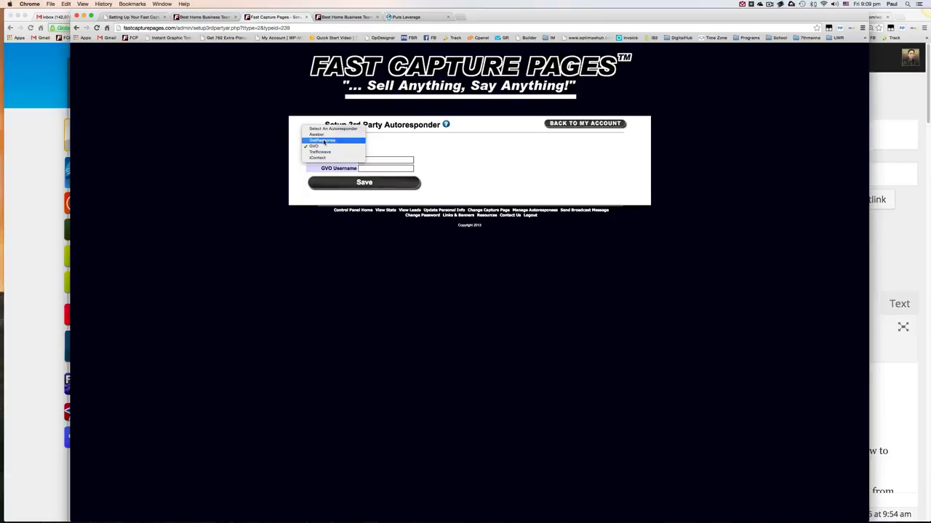
pyautogui.click(314, 145)
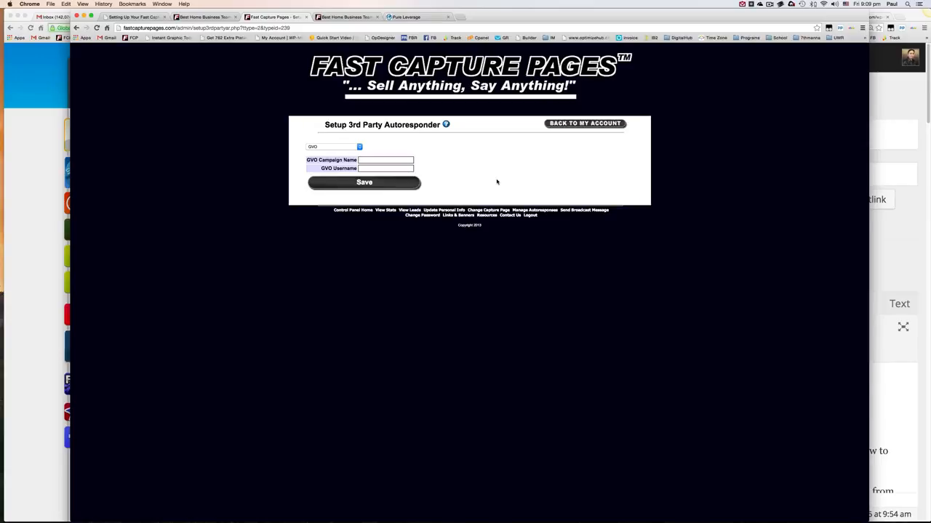
# Step: Enter campaign name 'Team Wiekel' and move to the GVO username field
pyautogui.click(385, 160)
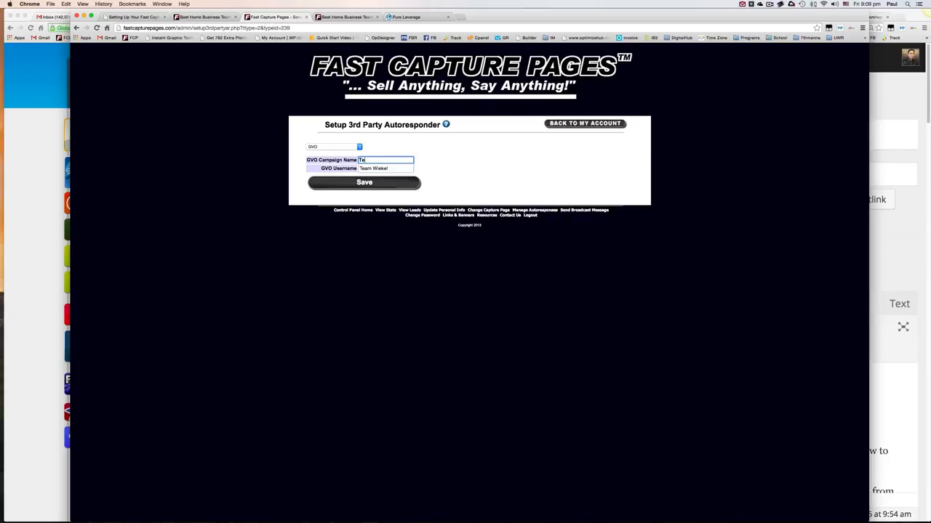
pyautogui.write('Team Wiekel')
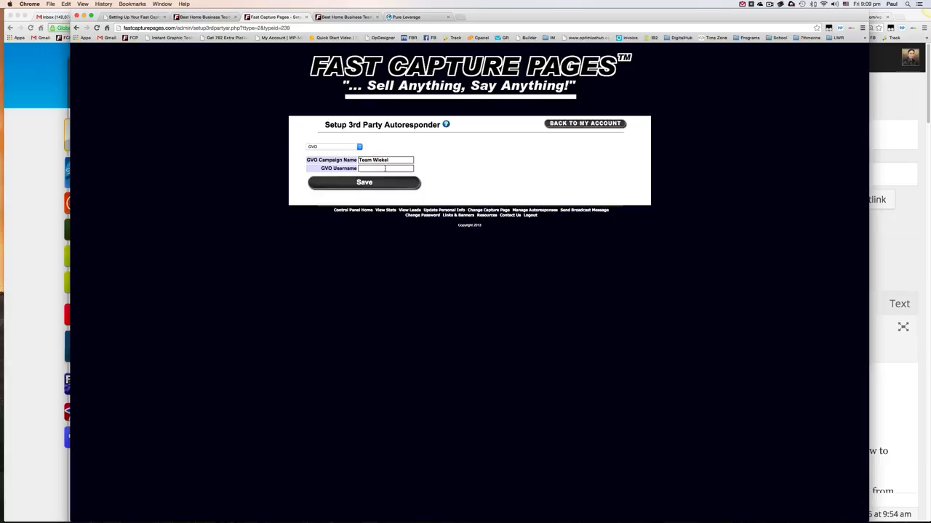
pyautogui.click(386, 168)
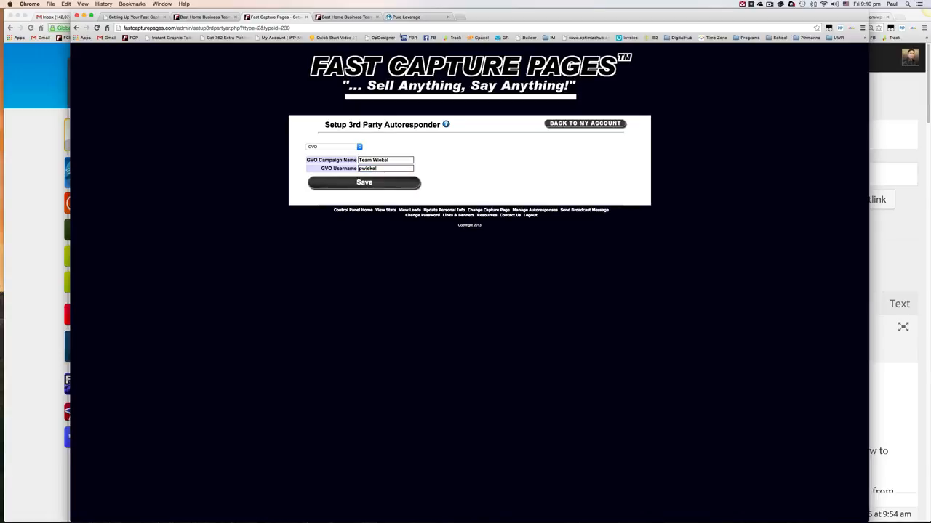
# Step: Find the Team Wiekel campaign in the Pure Leverage autoresponder's campaign list
pyautogui.click(404, 18)
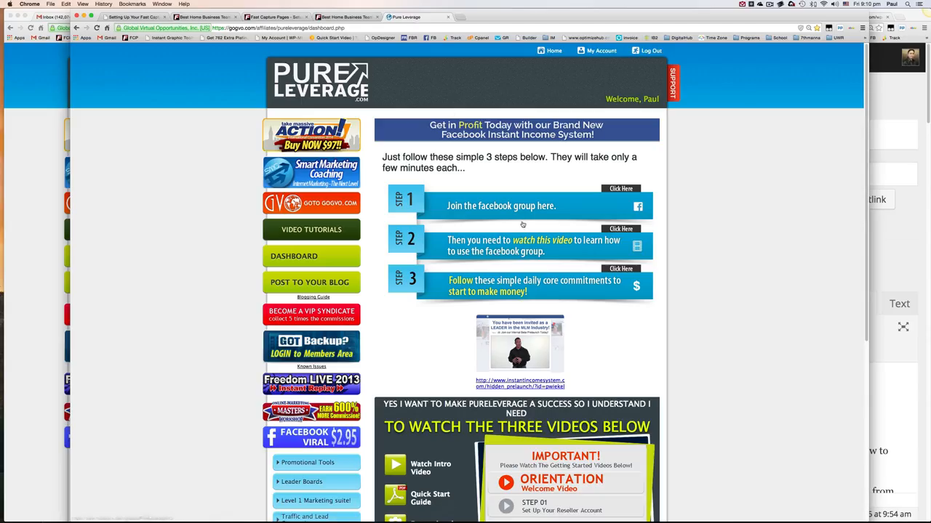
pyautogui.scroll(-3)
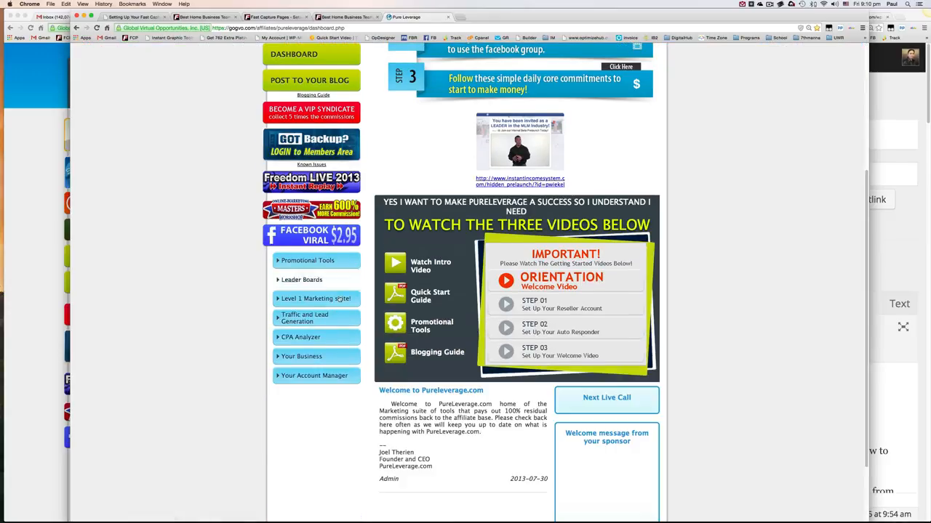
pyautogui.click(316, 298)
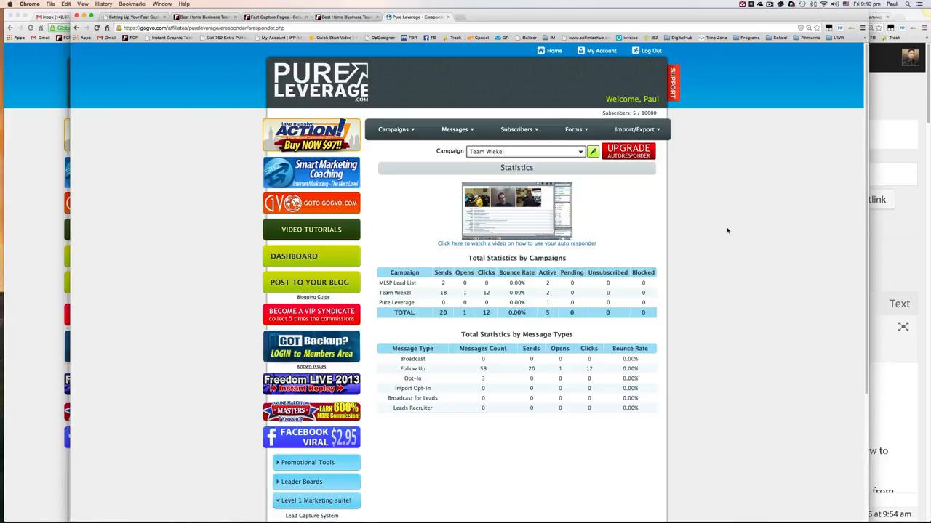
pyautogui.moveTo(452, 141)
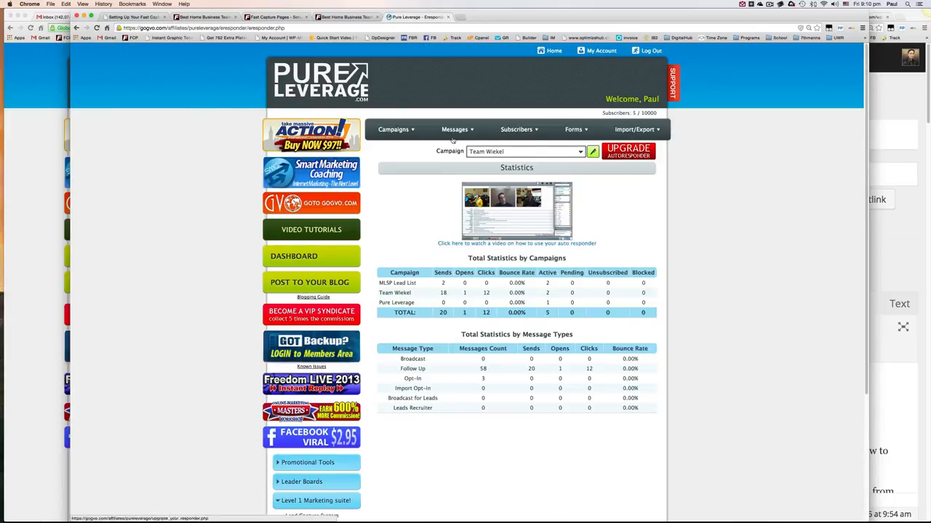
pyautogui.click(393, 130)
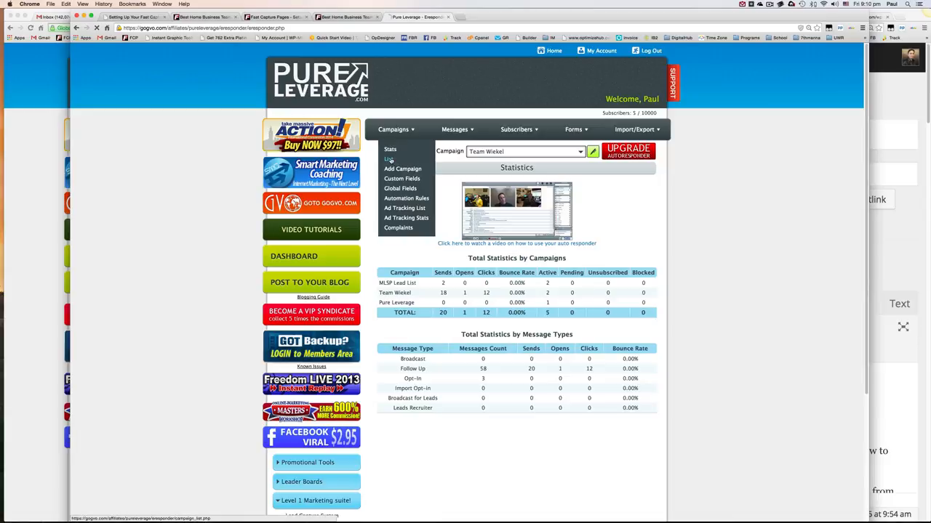
pyautogui.click(390, 158)
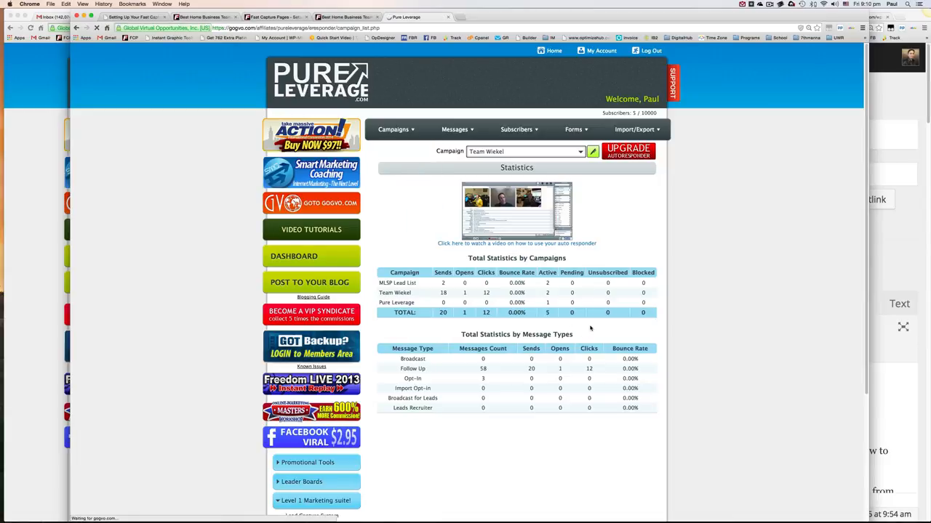
pyautogui.click(392, 128)
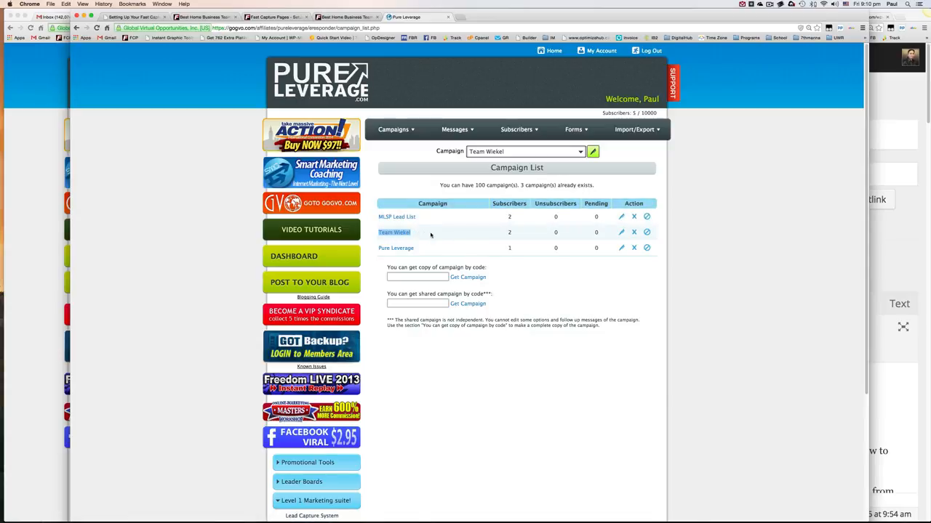
pyautogui.moveTo(395, 200)
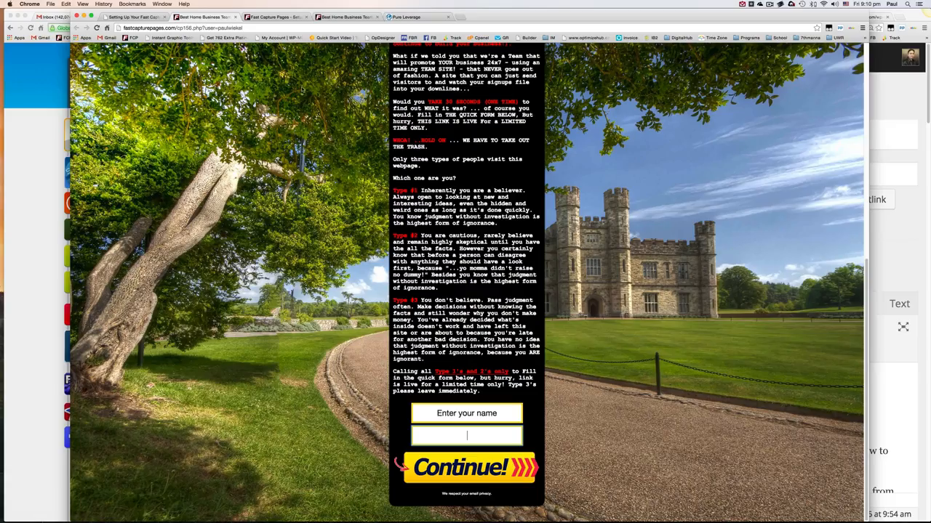
pyautogui.scroll(3)
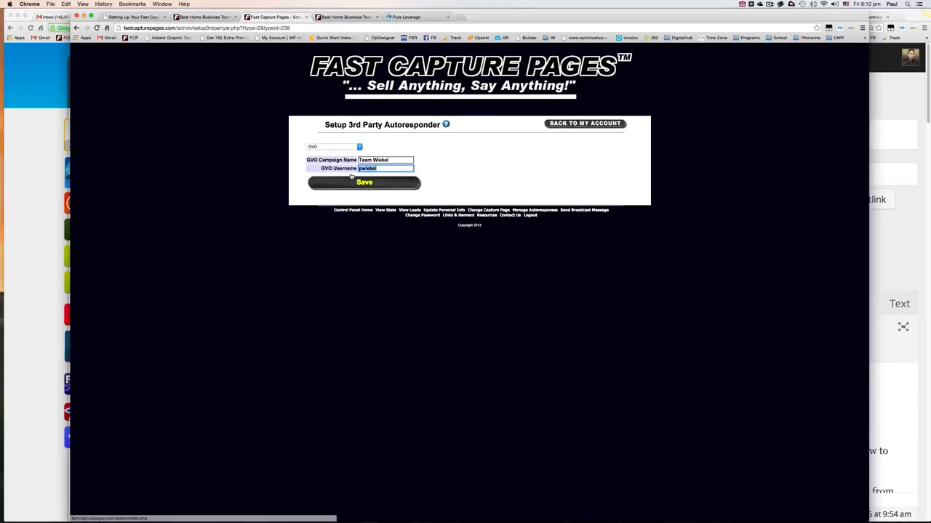
# Step: Save the GVO autoresponder setup and preview the live castle capture page
pyautogui.click(364, 182)
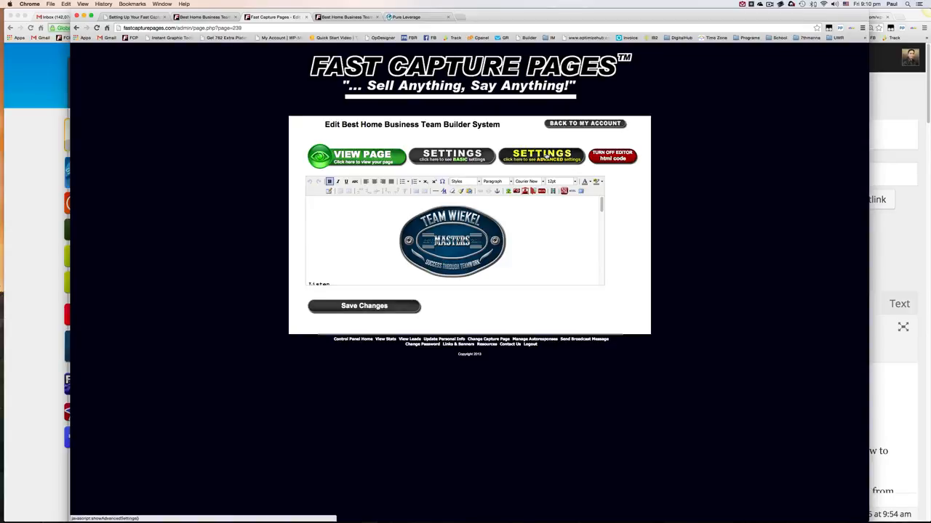
pyautogui.click(541, 155)
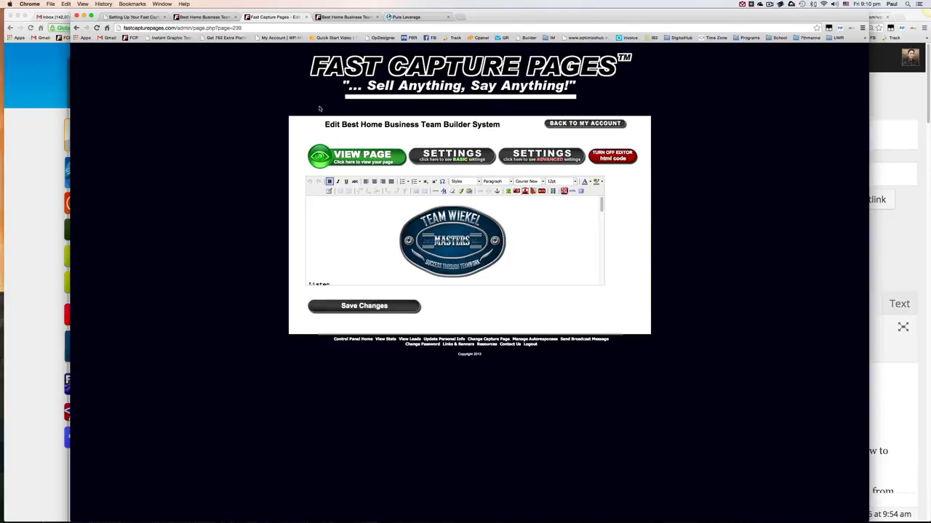
pyautogui.moveTo(361, 156)
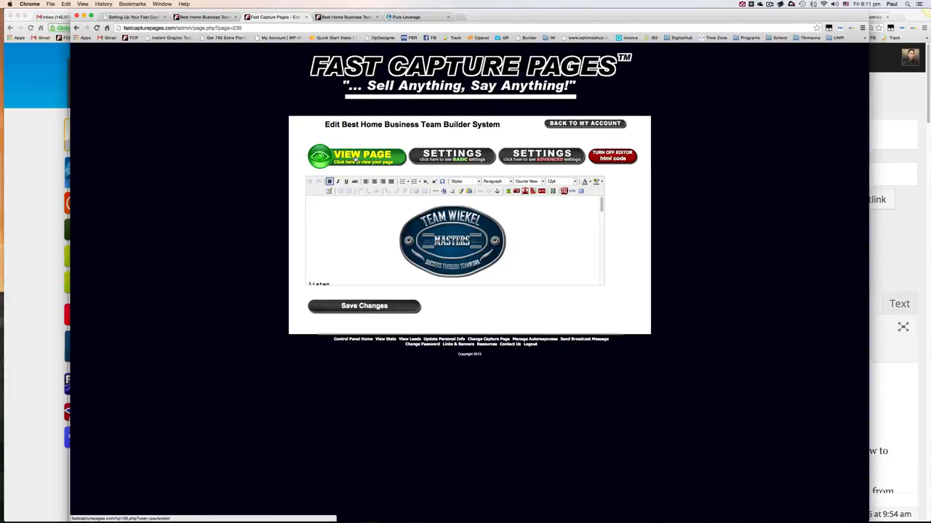
pyautogui.click(356, 156)
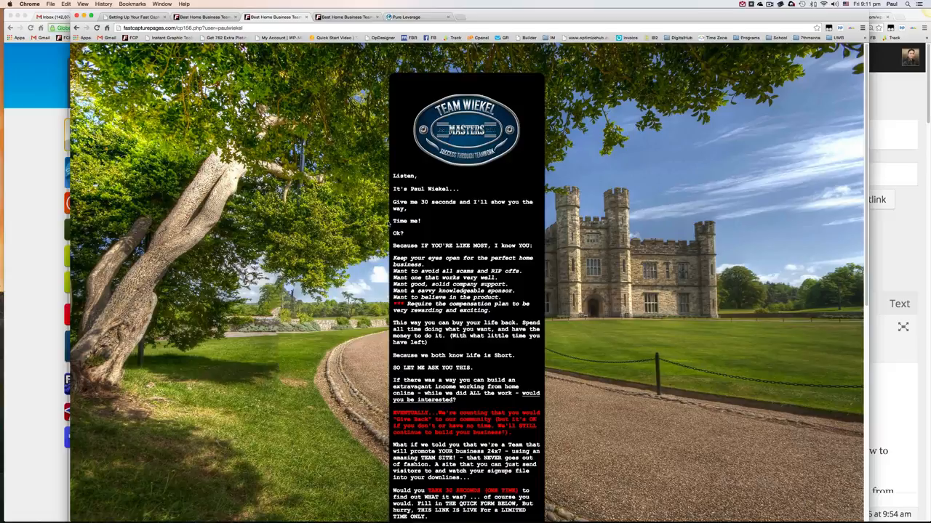
# Step: View the castle page's name and email signup form, then return to the team site's capture pages guide
pyautogui.scroll(-3)
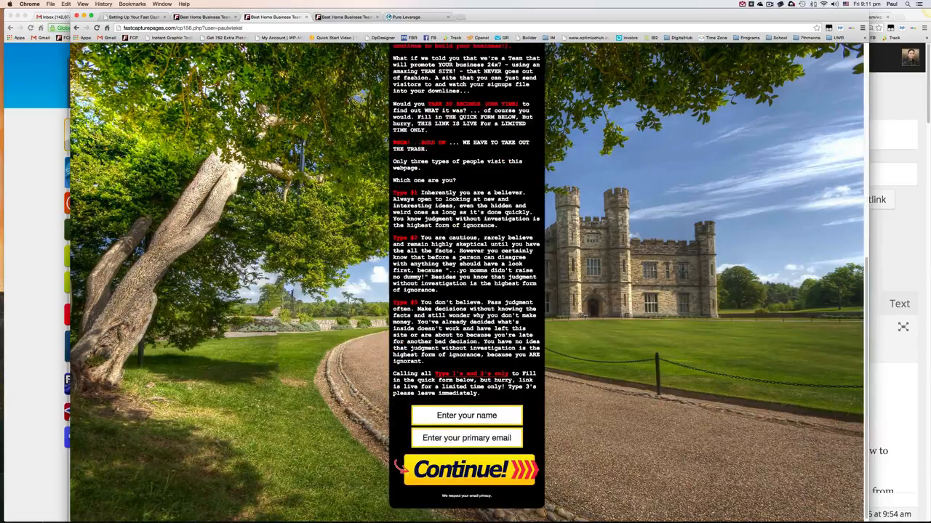
pyautogui.click(465, 416)
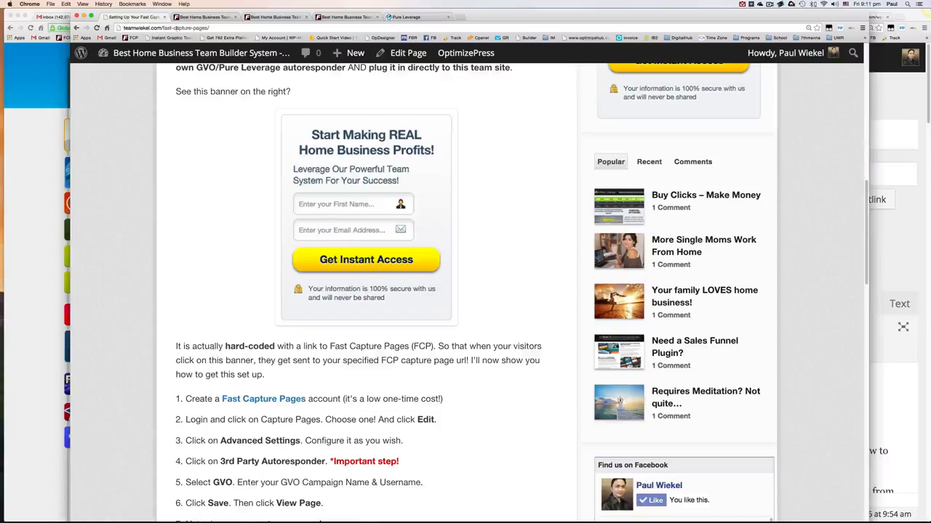
pyautogui.scroll(3)
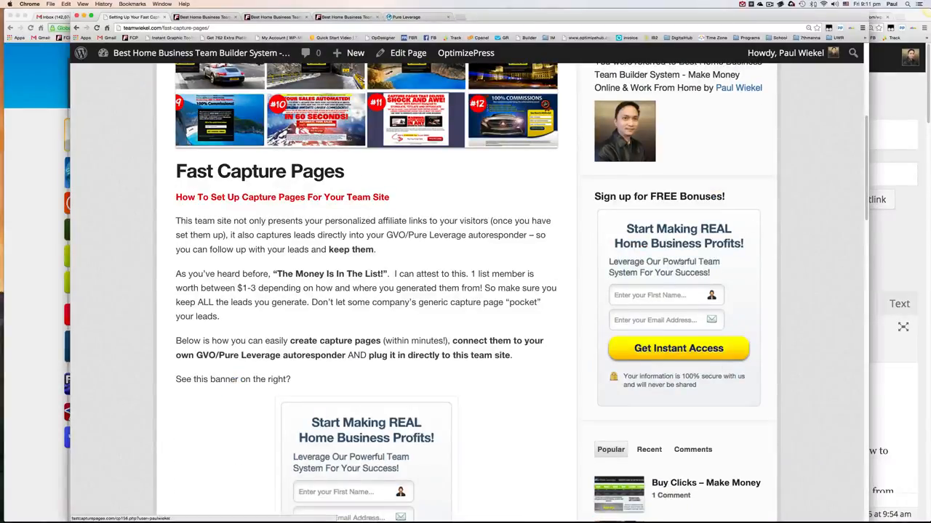
pyautogui.moveTo(662, 263)
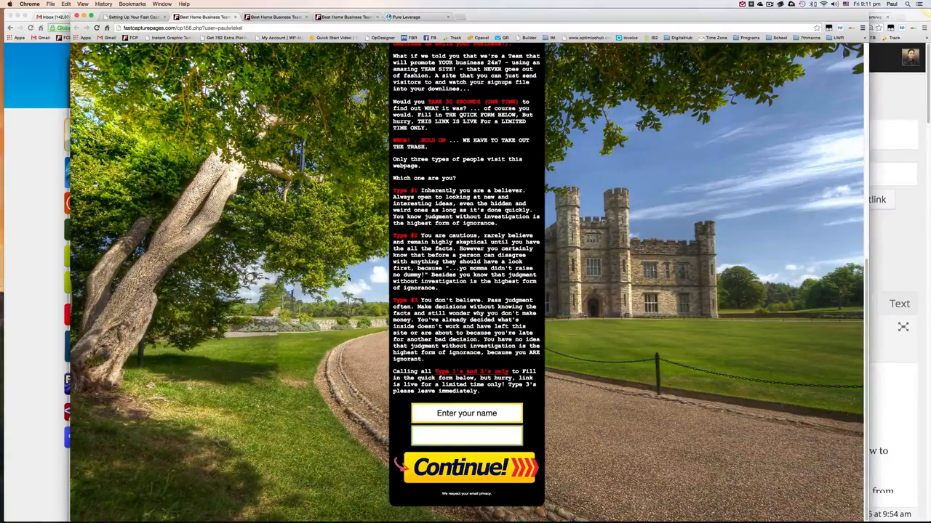
# Step: Look over the castle page signup form again and go back to the team site's Fast Capture Pages post
pyautogui.click(465, 437)
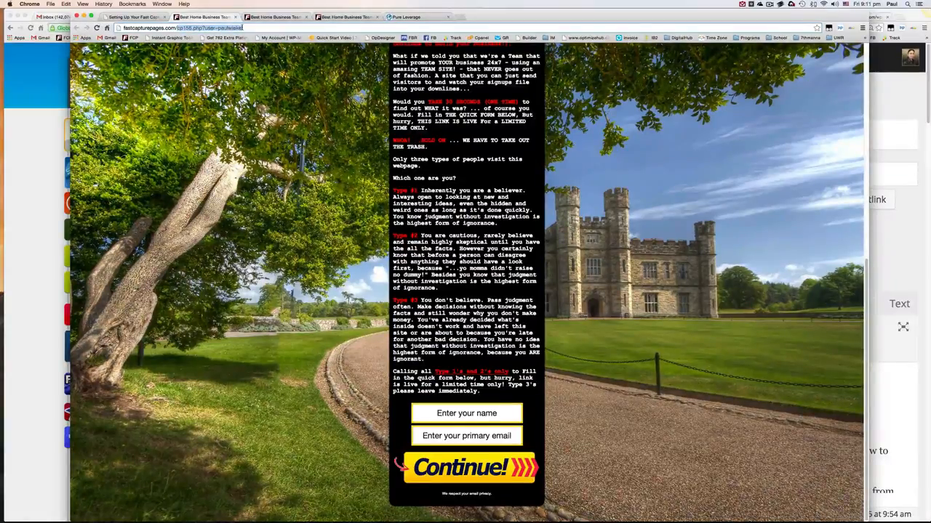
pyautogui.rightClick(211, 28)
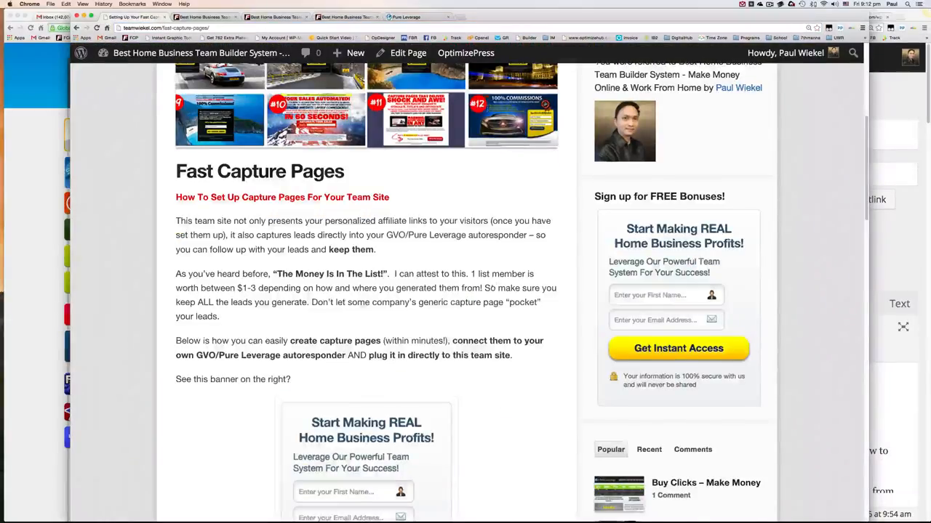
pyautogui.click(724, 244)
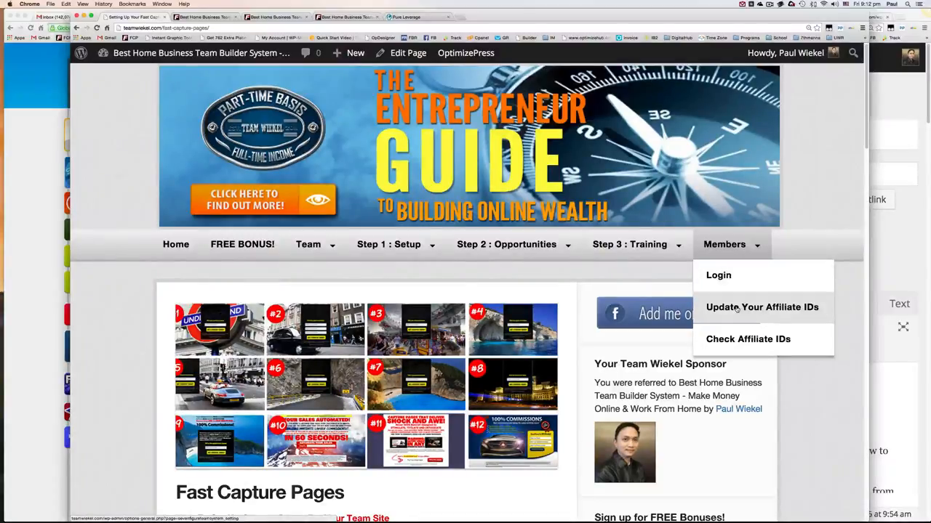
pyautogui.scroll(-3)
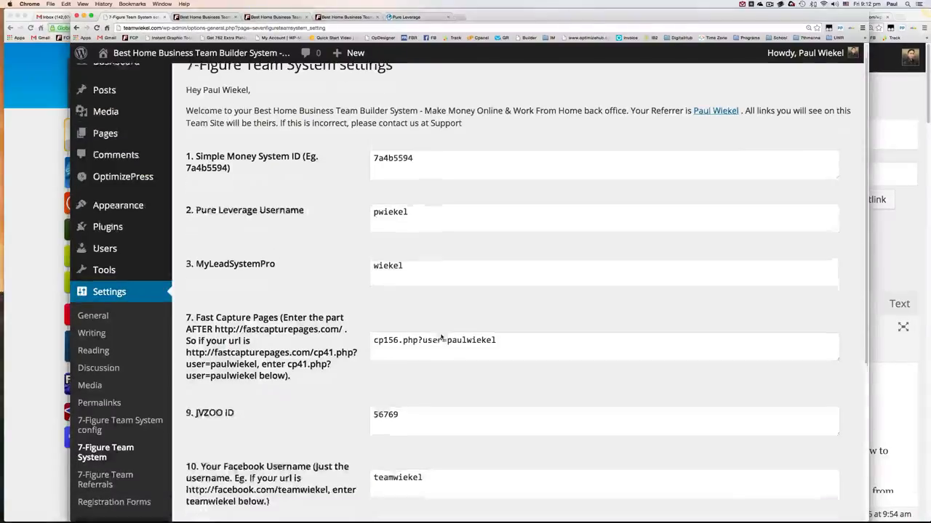
pyautogui.scroll(-3)
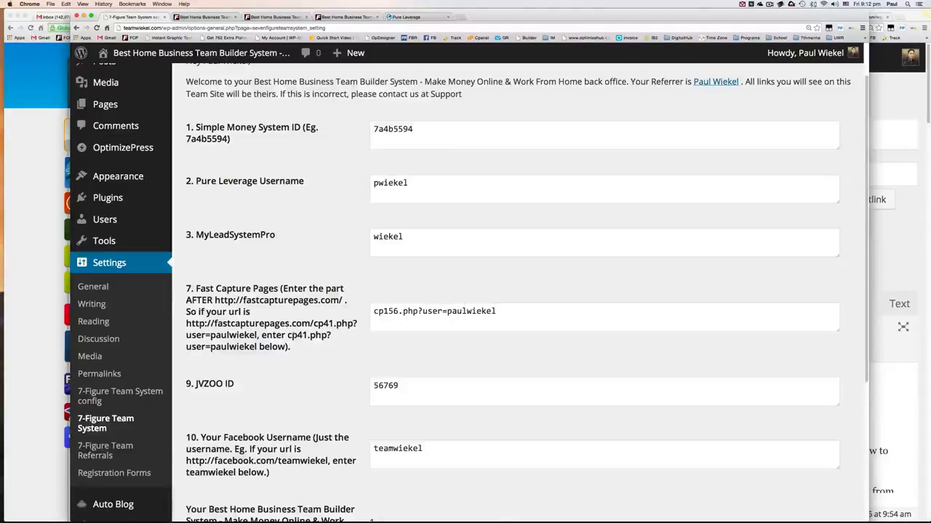
pyautogui.tripleClick(433, 311)
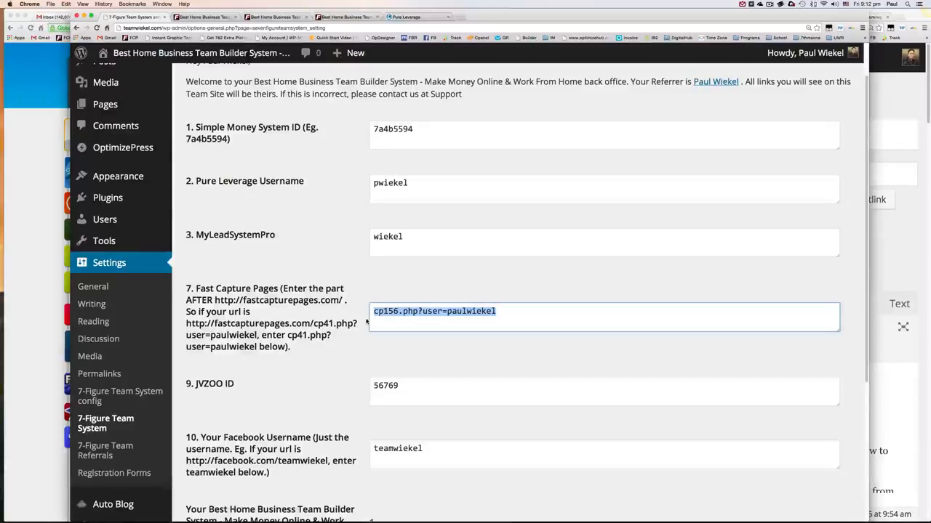
pyautogui.scroll(-3)
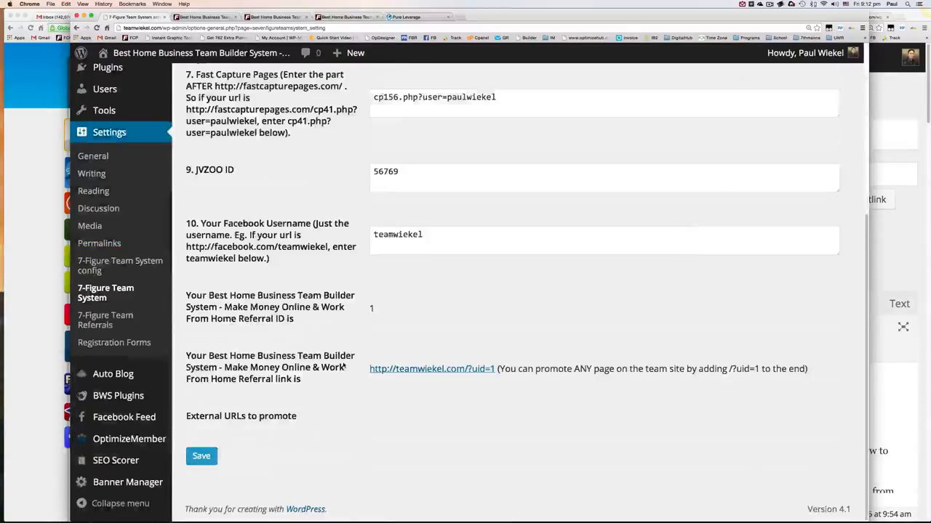
pyautogui.click(201, 456)
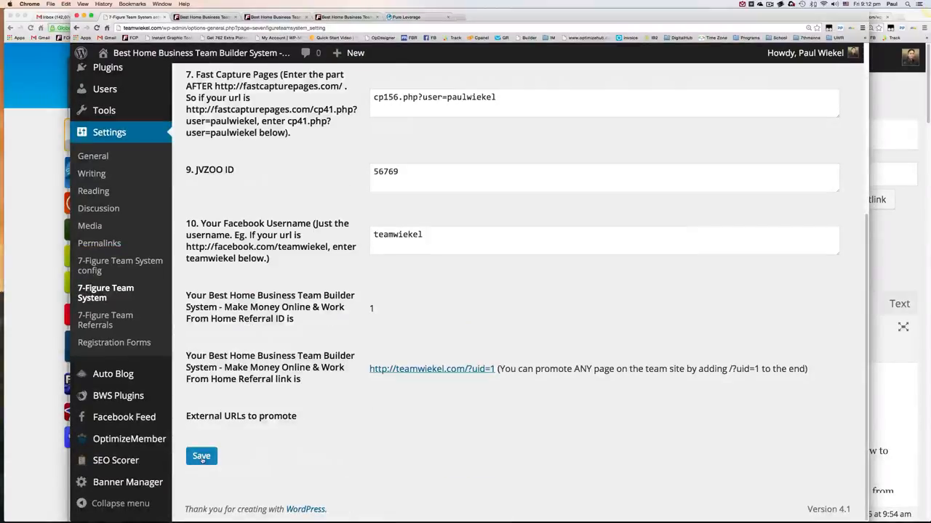
pyautogui.scroll(3)
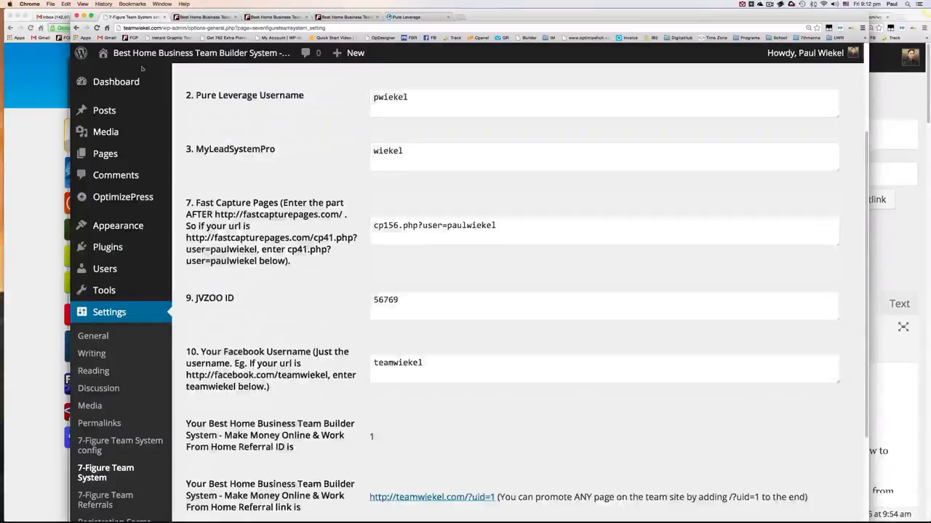
# Step: Load teamwiekel.com/?uid=1 in a new incognito window to see the site as a visitor
pyautogui.click(50, 3)
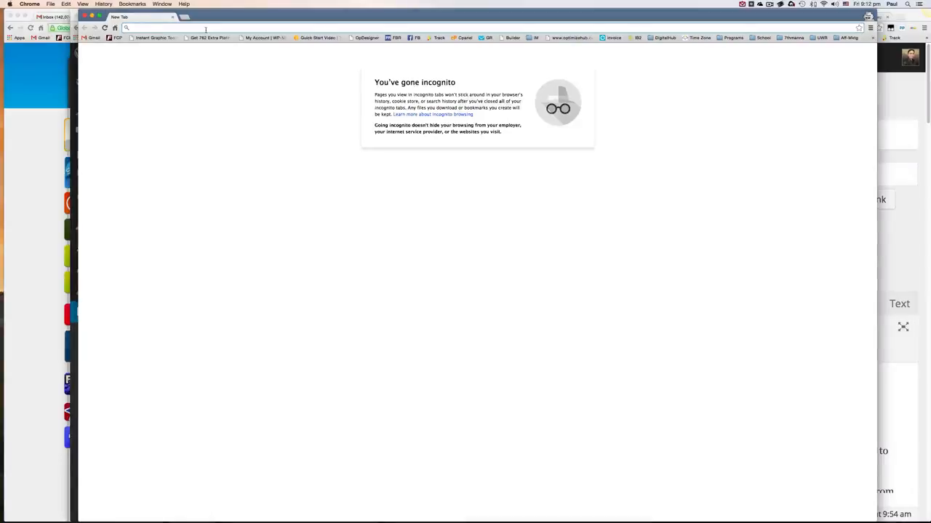
pyautogui.write('http://teamwiekel.com/?u')
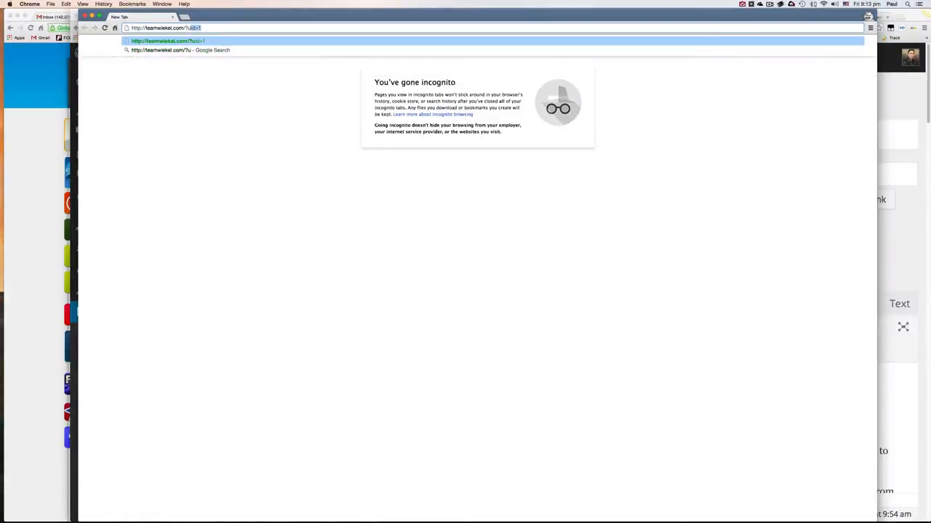
pyautogui.write('1')
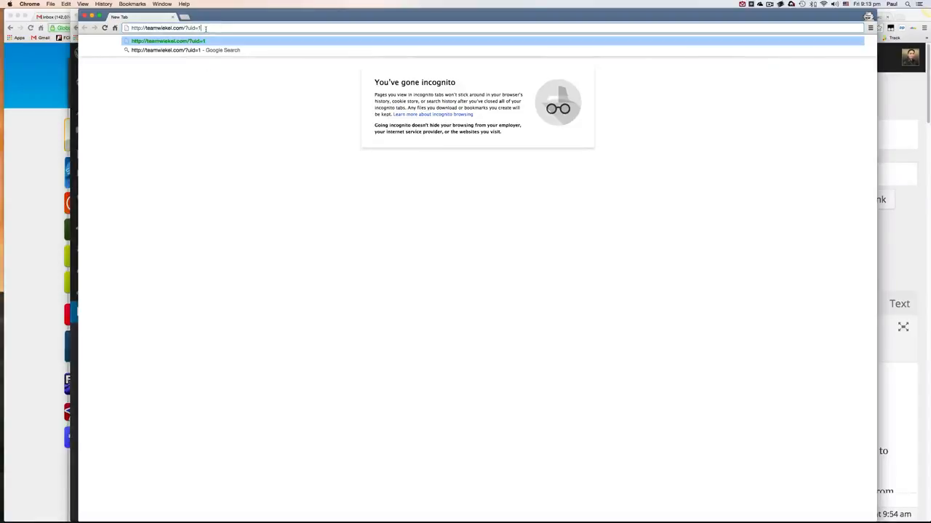
pyautogui.press('Return')
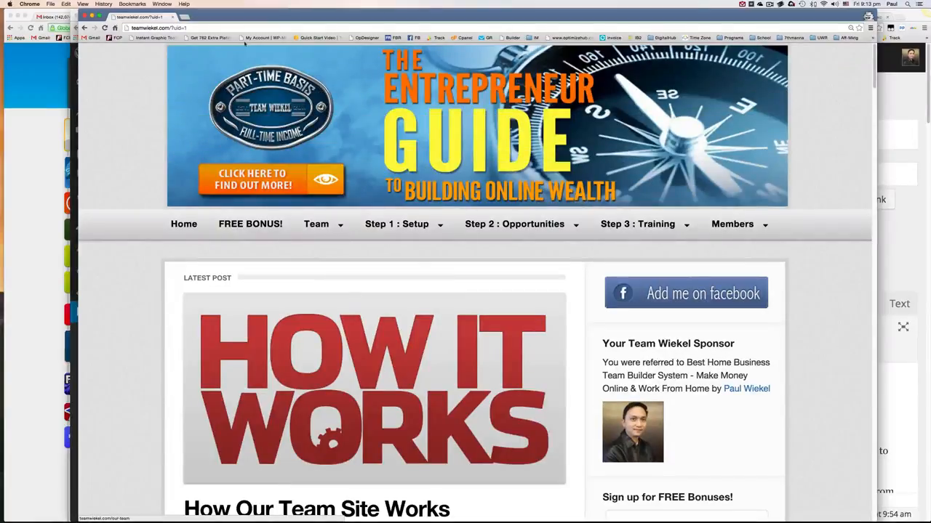
pyautogui.scroll(-3)
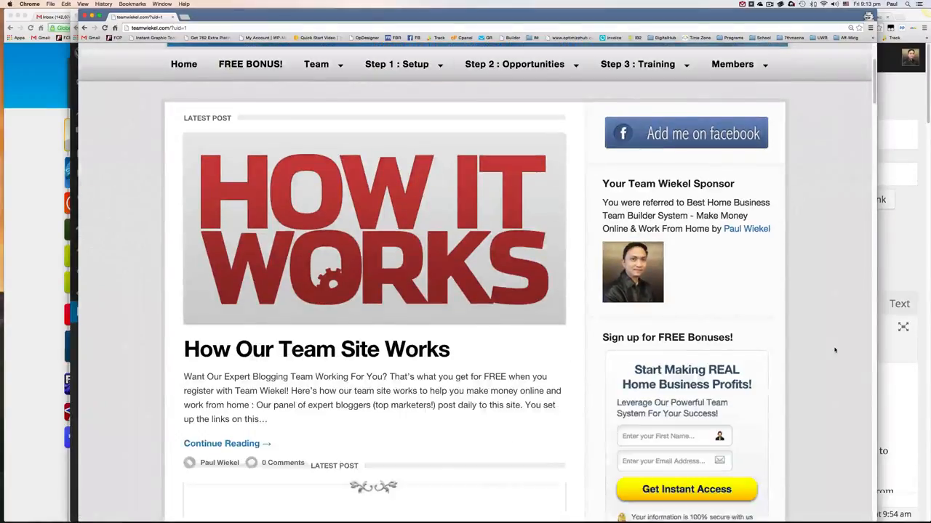
pyautogui.scroll(-3)
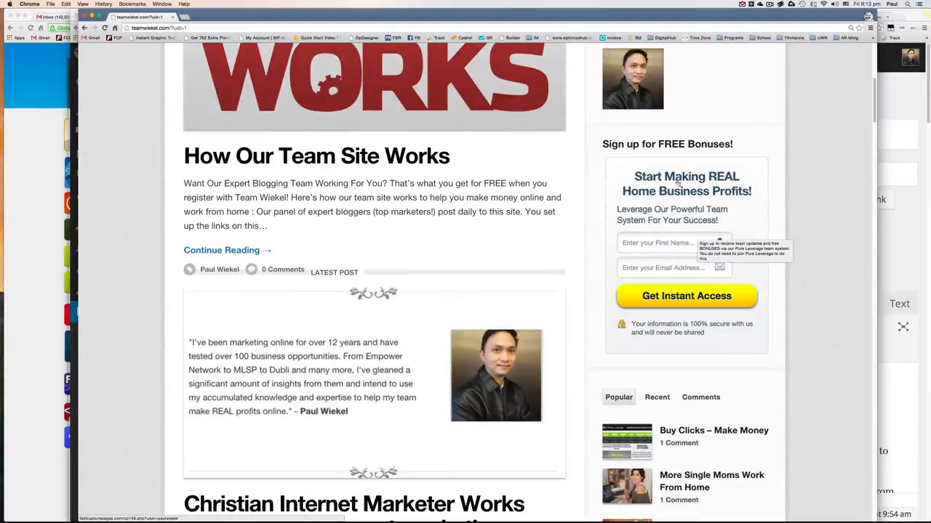
pyautogui.moveTo(672, 232)
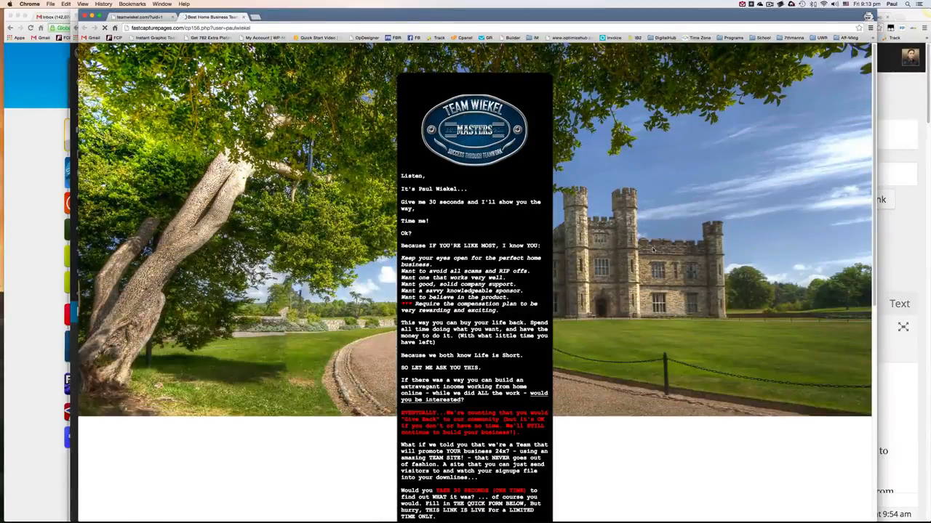
pyautogui.scroll(-3)
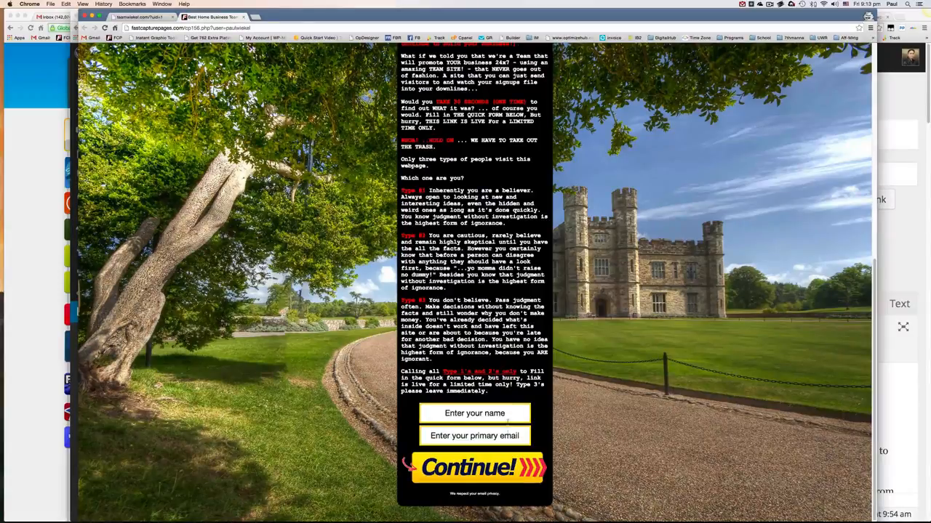
pyautogui.click(474, 436)
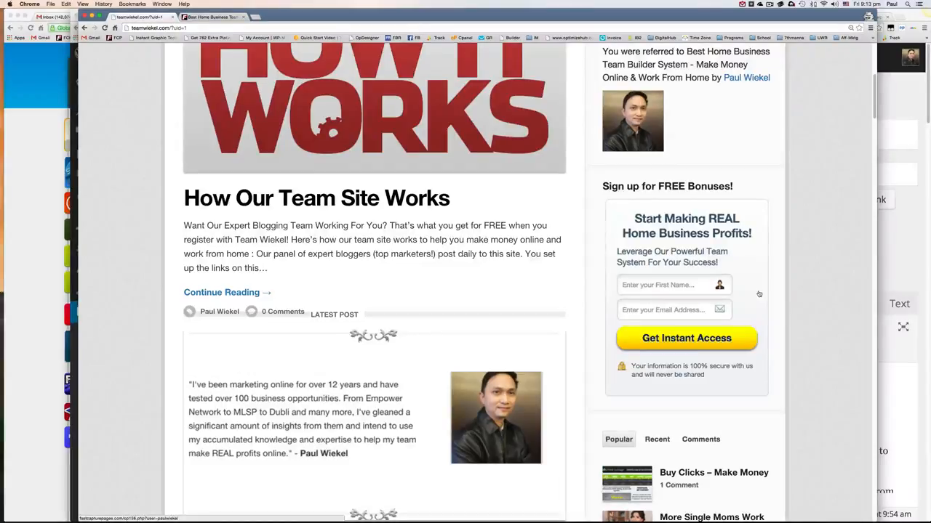
pyautogui.moveTo(760, 294)
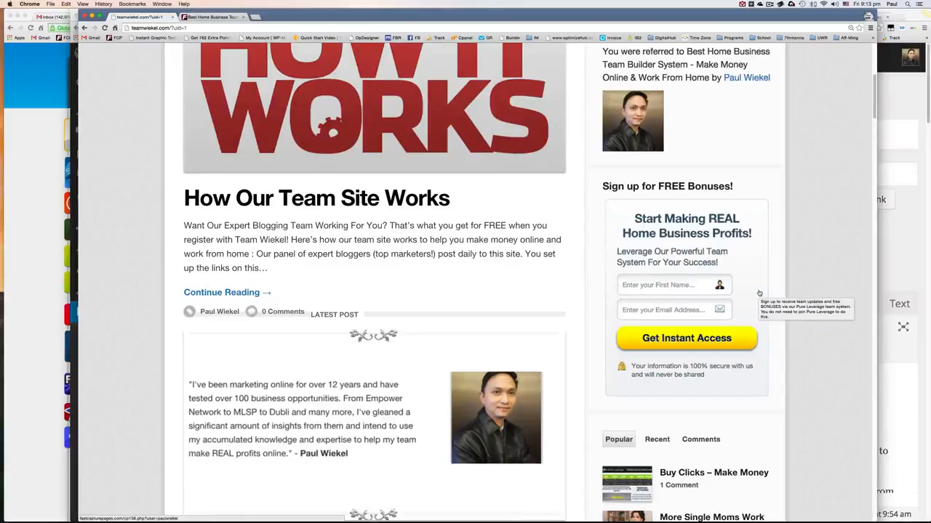
pyautogui.moveTo(759, 294)
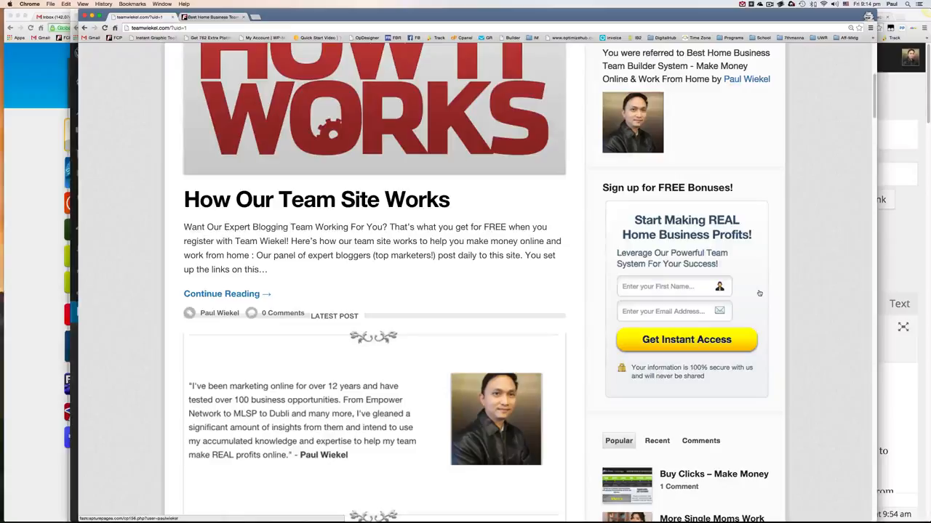
pyautogui.scroll(3)
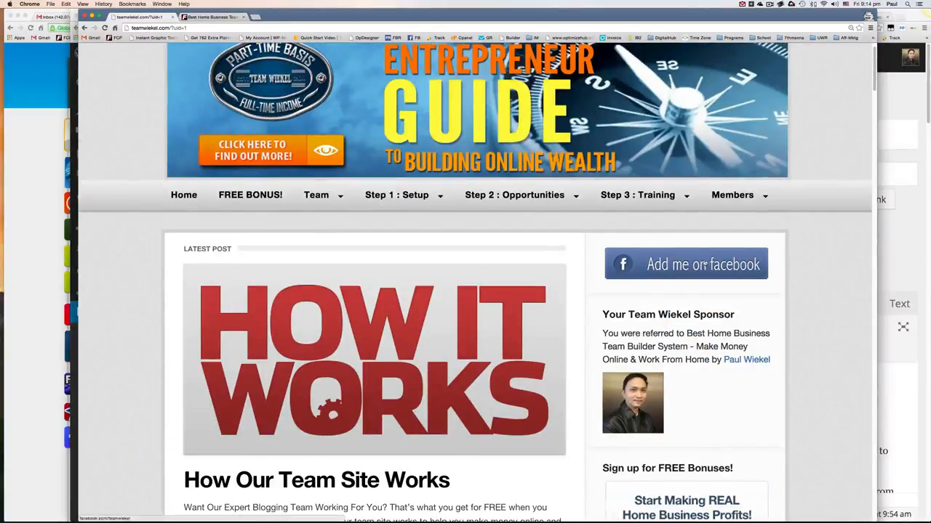
pyautogui.moveTo(834, 261)
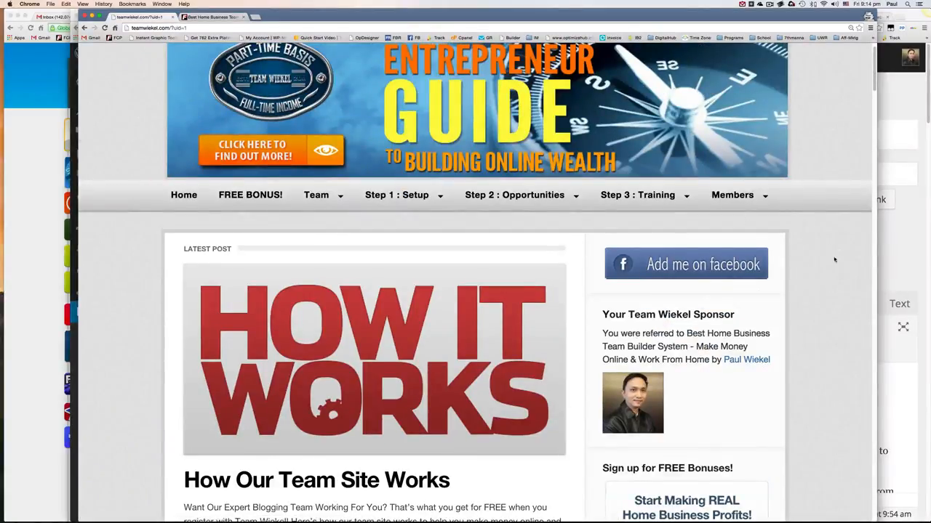
pyautogui.scroll(3)
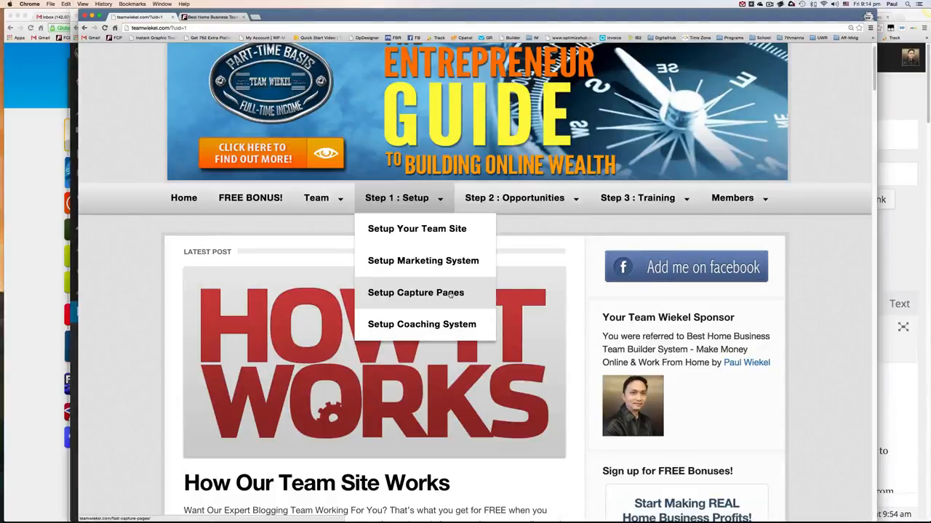
pyautogui.moveTo(564, 314)
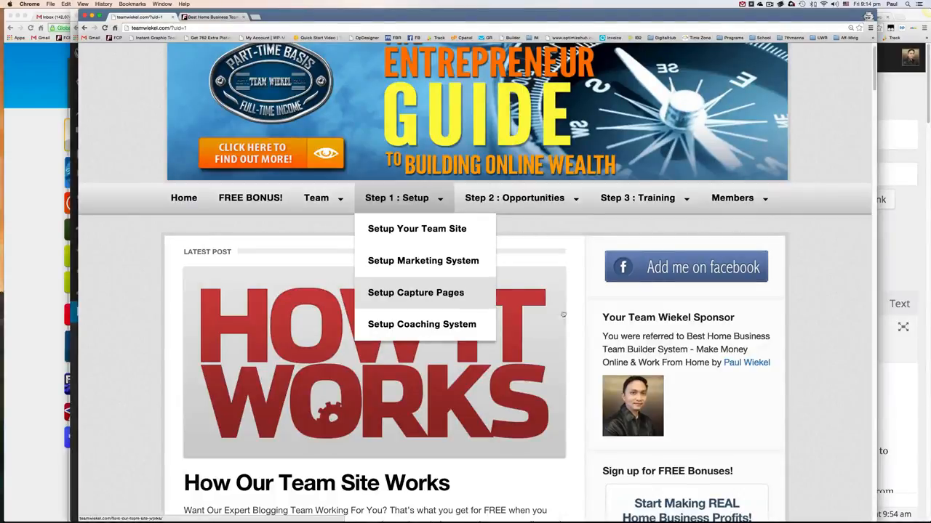
pyautogui.scroll(-3)
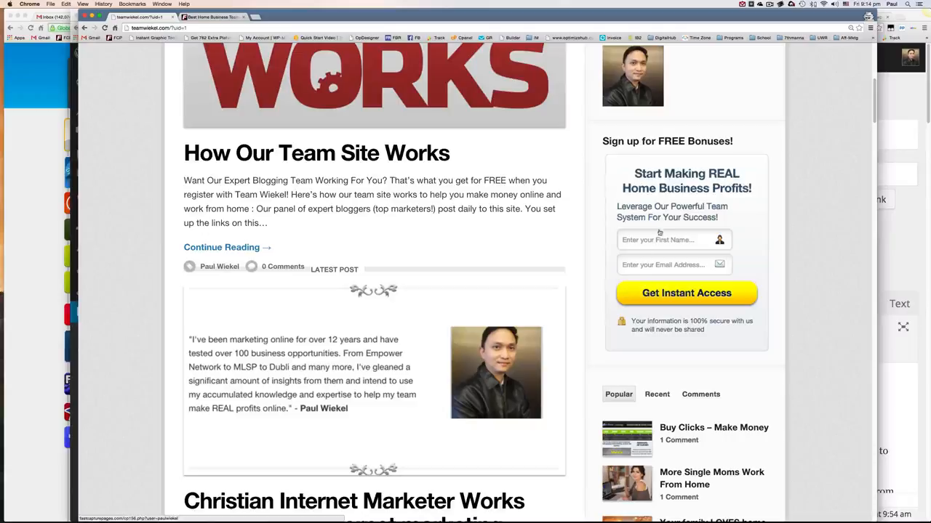
pyautogui.scroll(3)
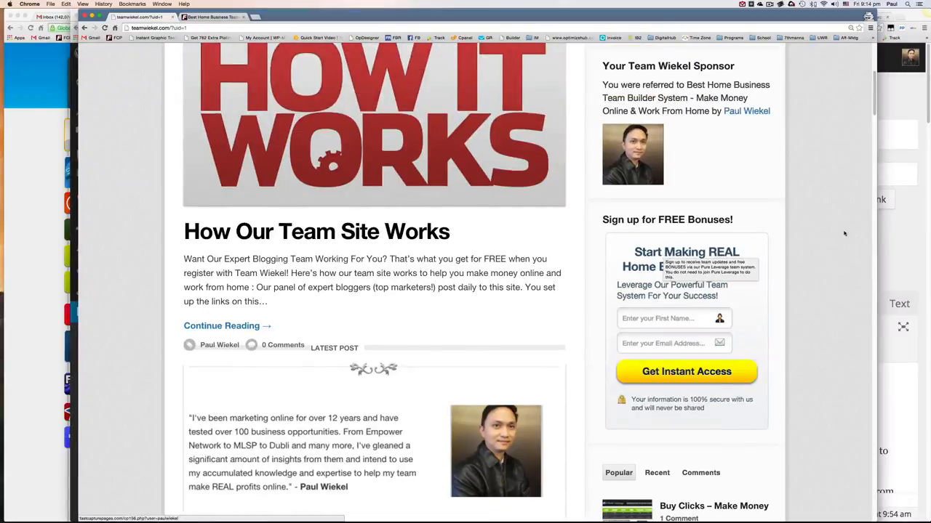
pyautogui.scroll(3)
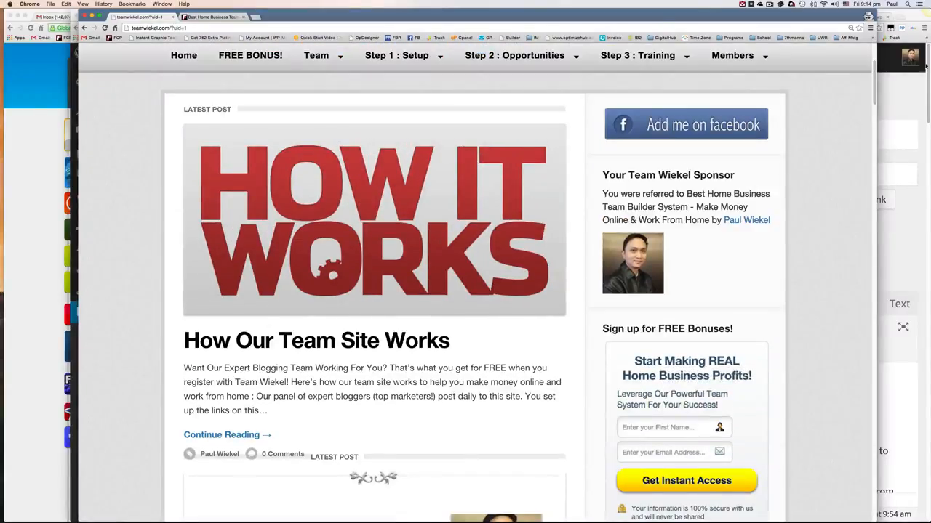